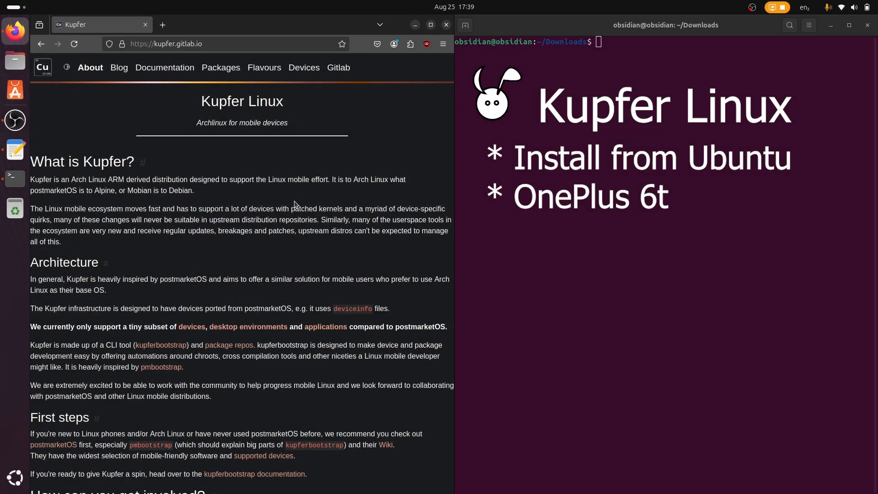
Go to Kupfer's Devices page from the site navigation bar.
scroll(down, 3)
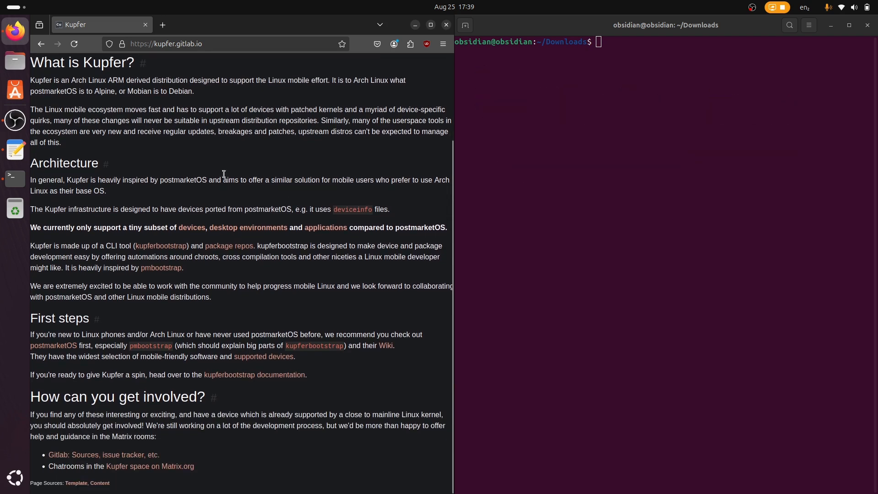
mouse_move(264, 178)
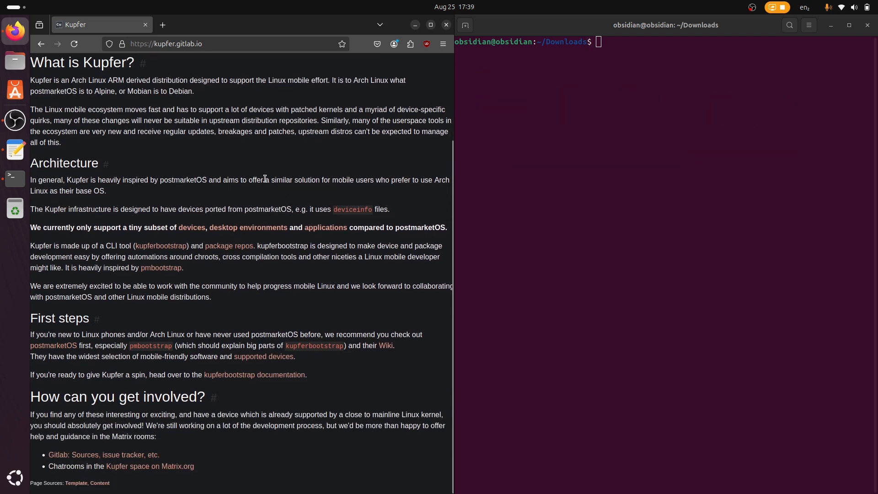
mouse_move(304, 268)
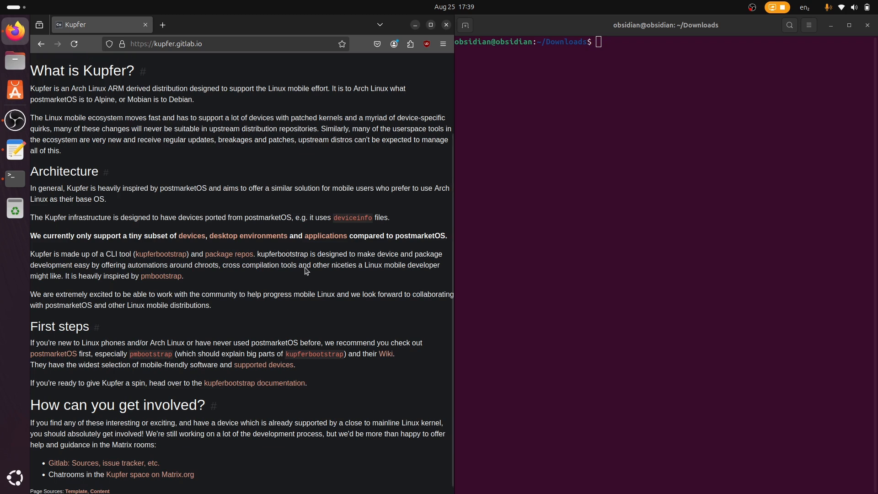
scroll(up, 3)
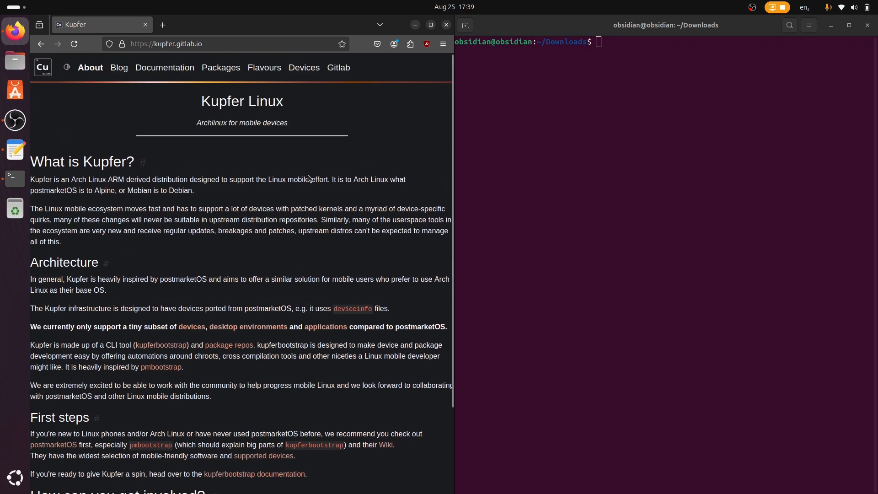
mouse_move(304, 66)
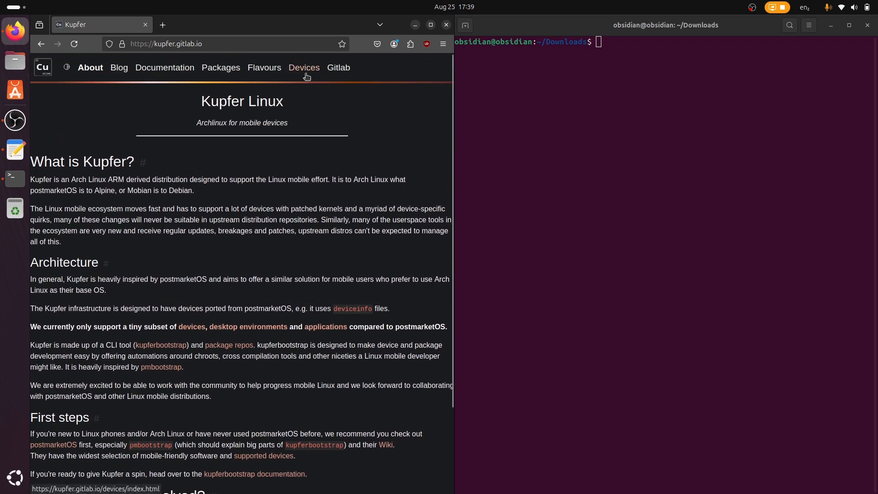
click(304, 67)
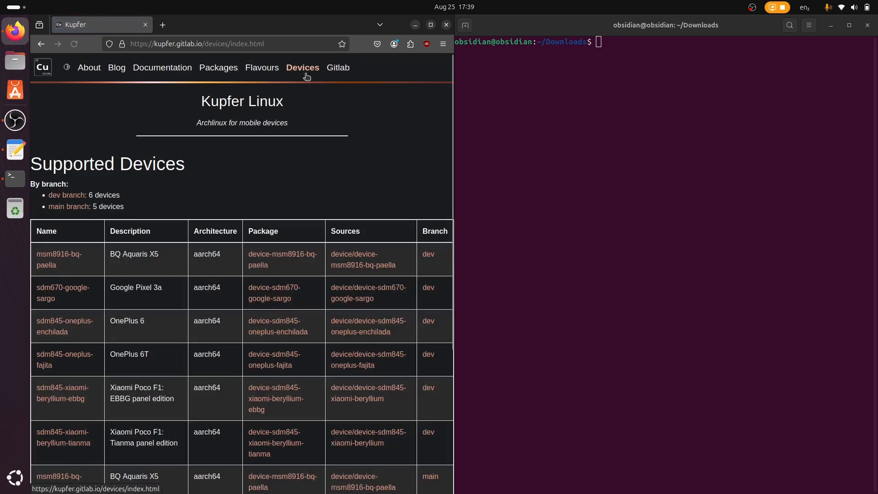
mouse_move(316, 176)
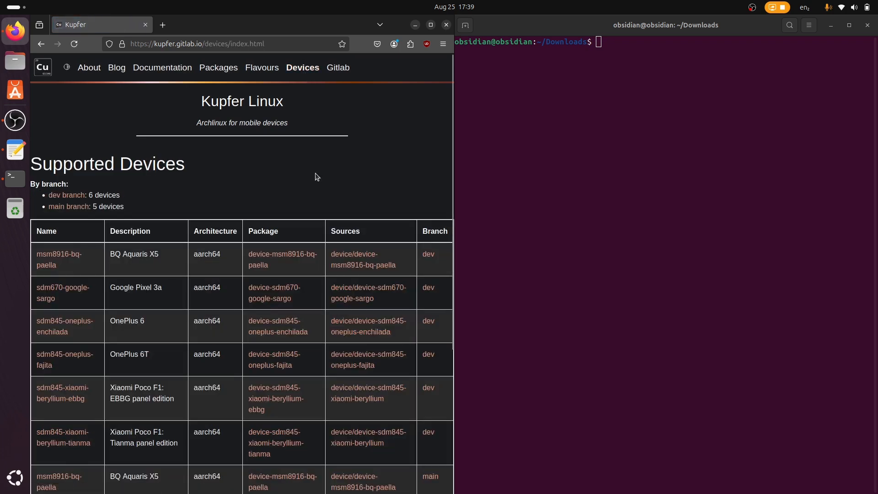
Review the Supported Devices table of dev and main branch devices, including the OnePlus 6T.
scroll(down, 3)
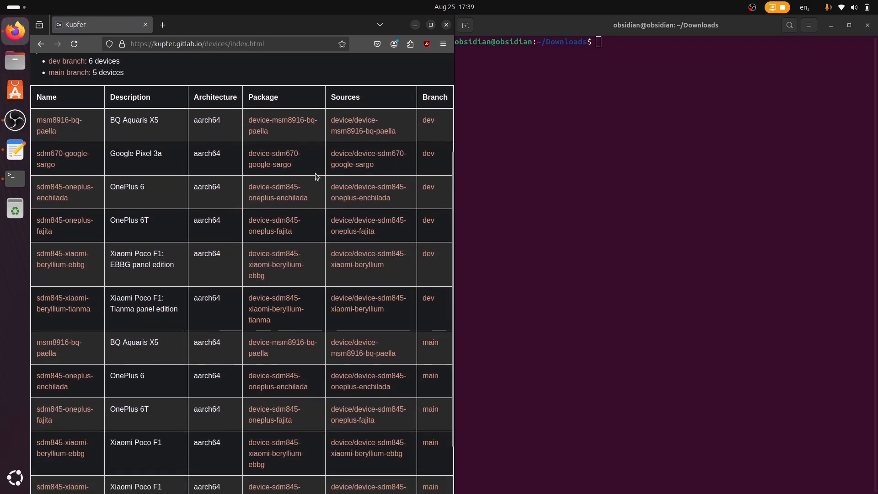
scroll(down, 3)
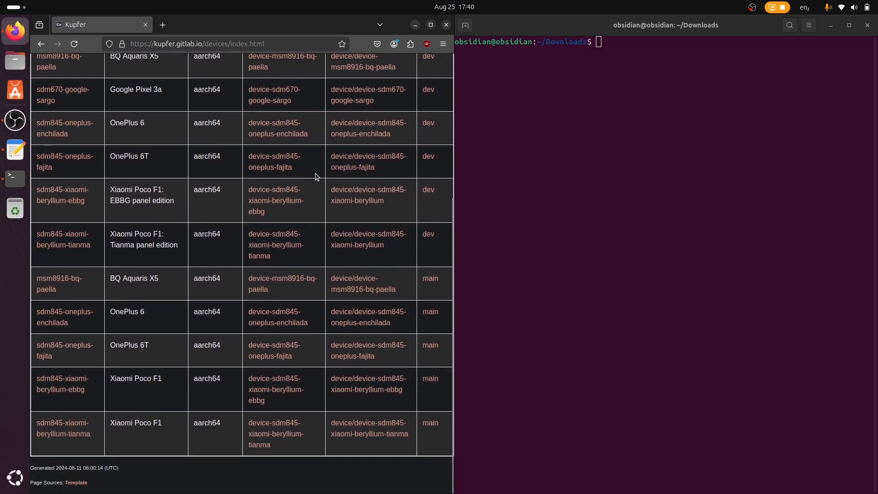
scroll(up, 3)
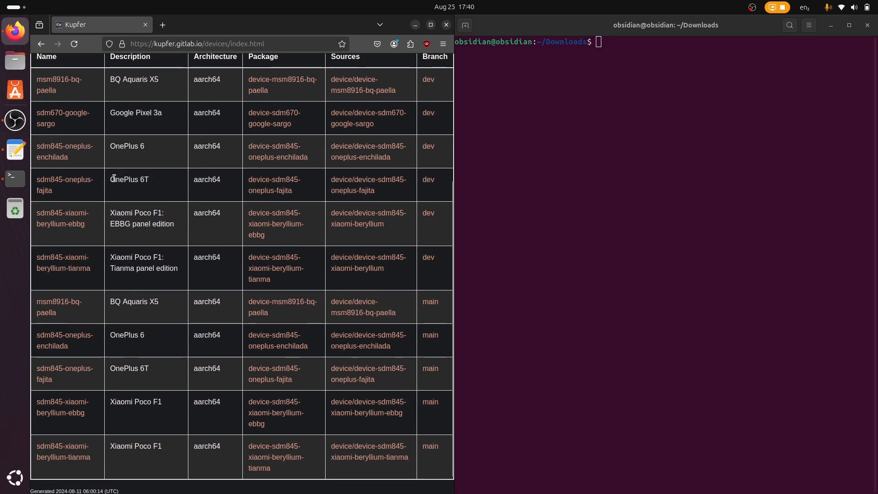
mouse_move(368, 185)
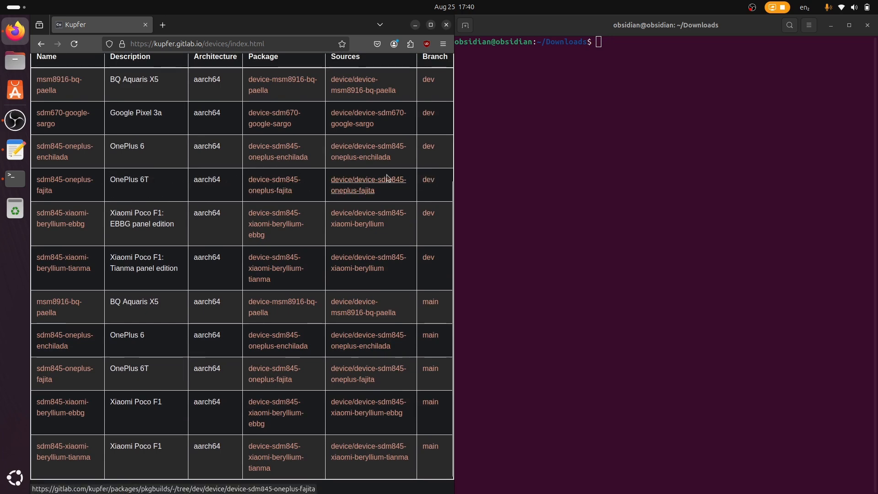
scroll(up, 3)
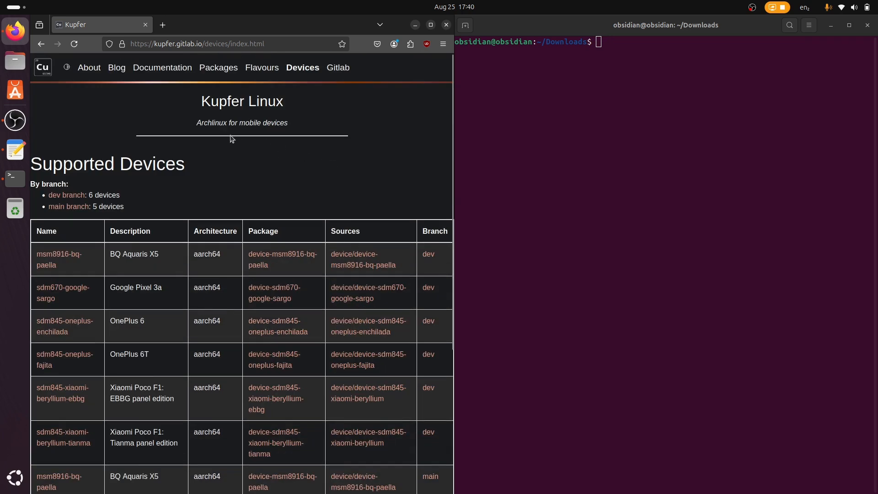
mouse_move(261, 66)
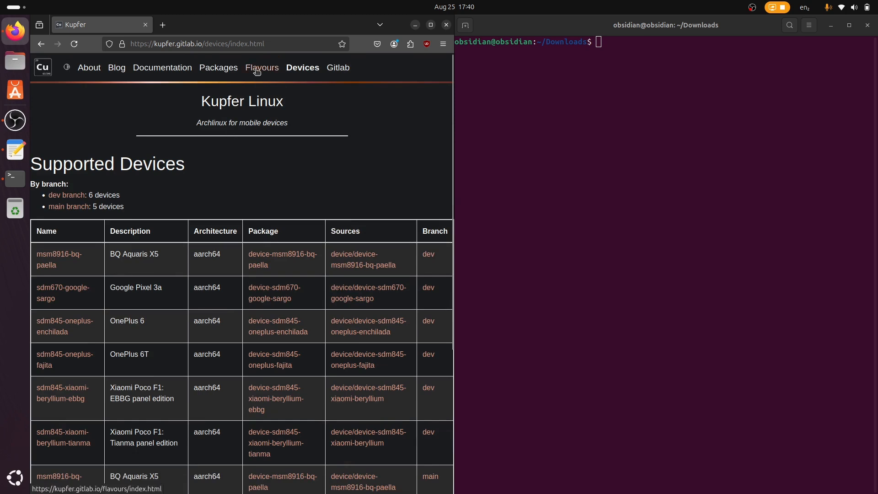
Go to the Flavours page and review the ten dev-branch flavours, phosh through plasma-mobile-minimal.
click(262, 67)
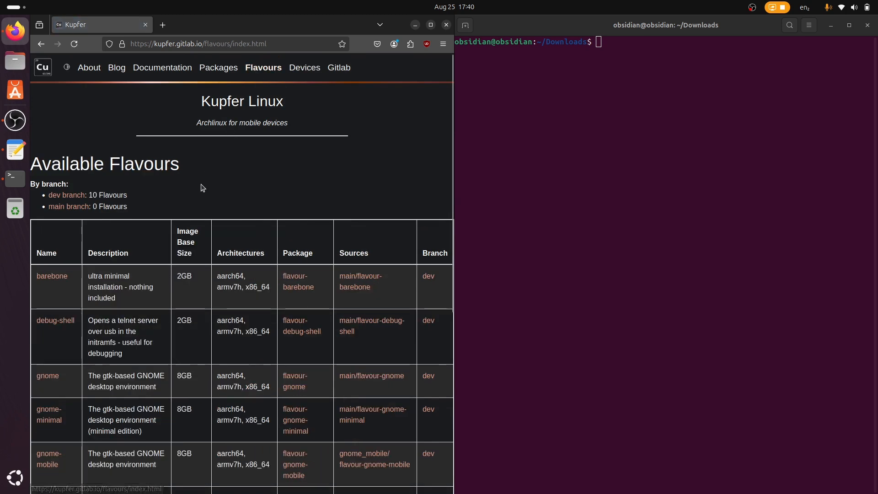
scroll(down, 3)
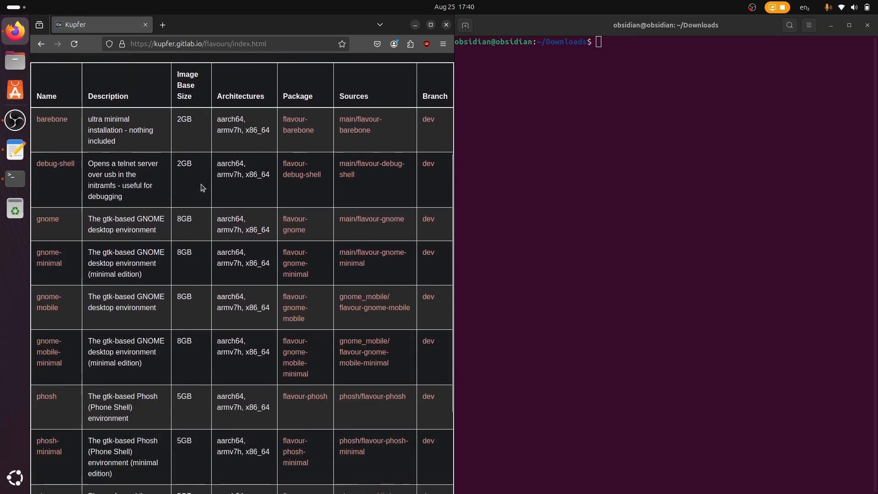
scroll(down, 3)
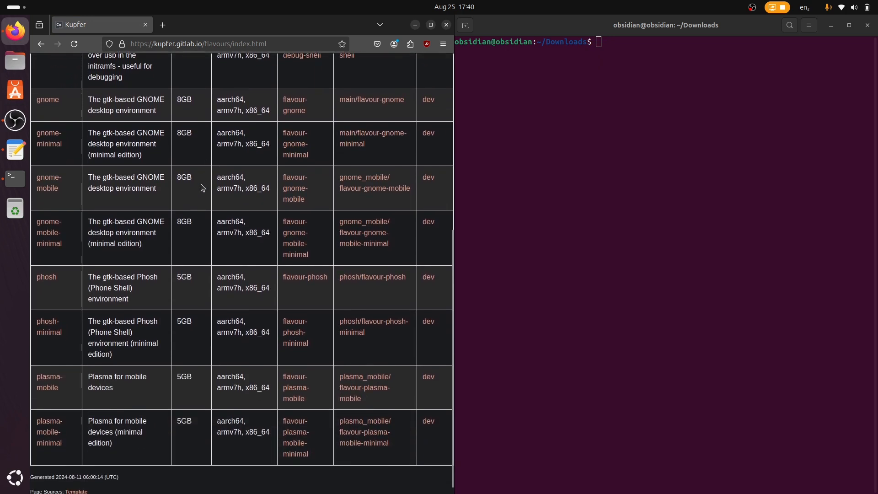
scroll(up, 3)
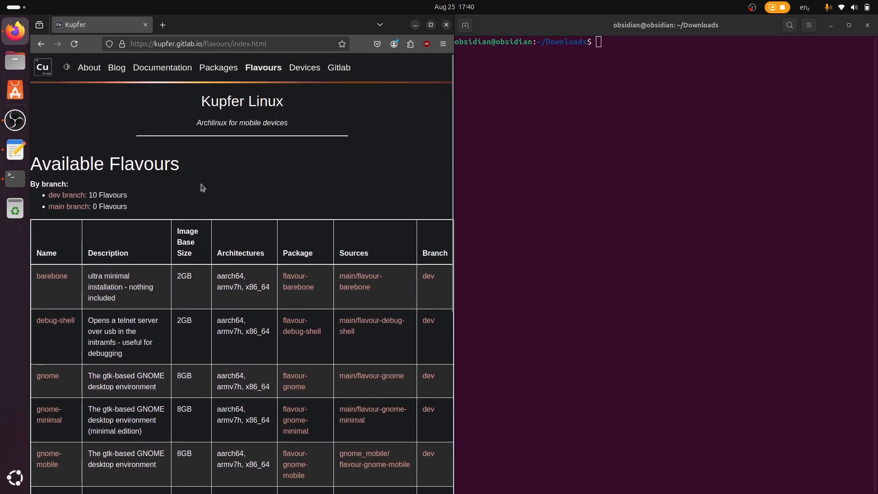
mouse_move(162, 67)
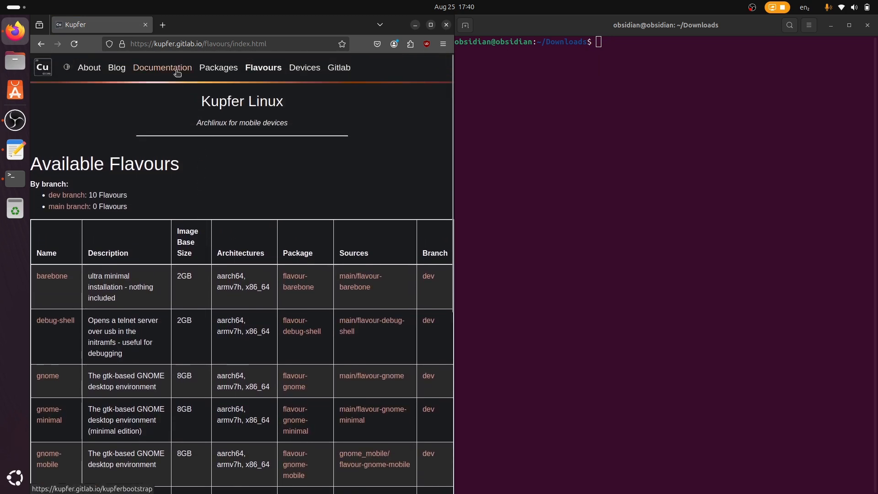
Go to the kupferbootstrap Documentation and its Installation page under Usage.
click(176, 73)
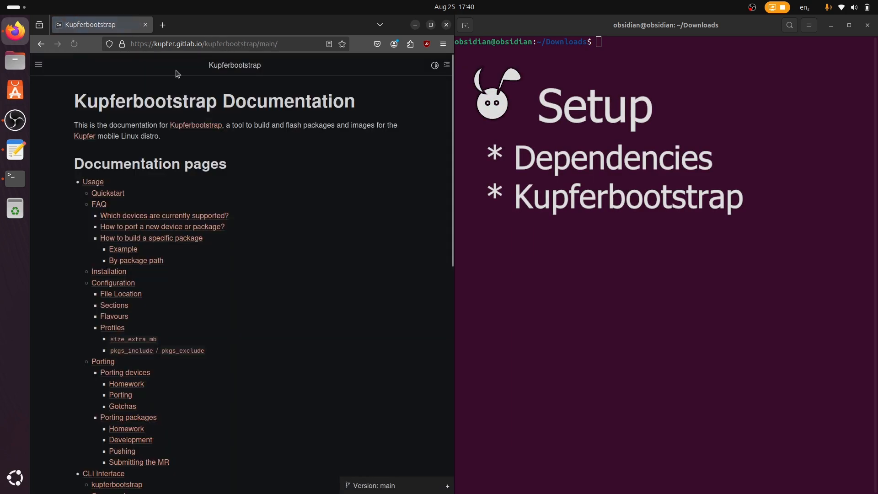
mouse_move(108, 271)
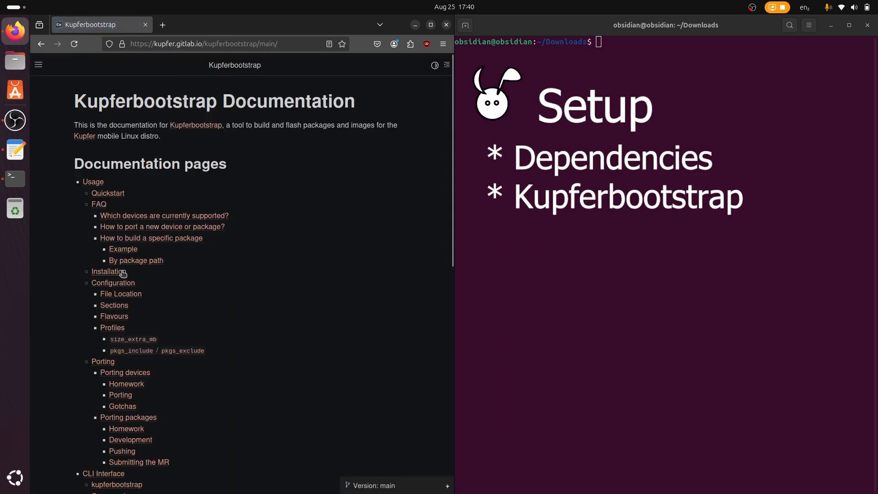
click(108, 272)
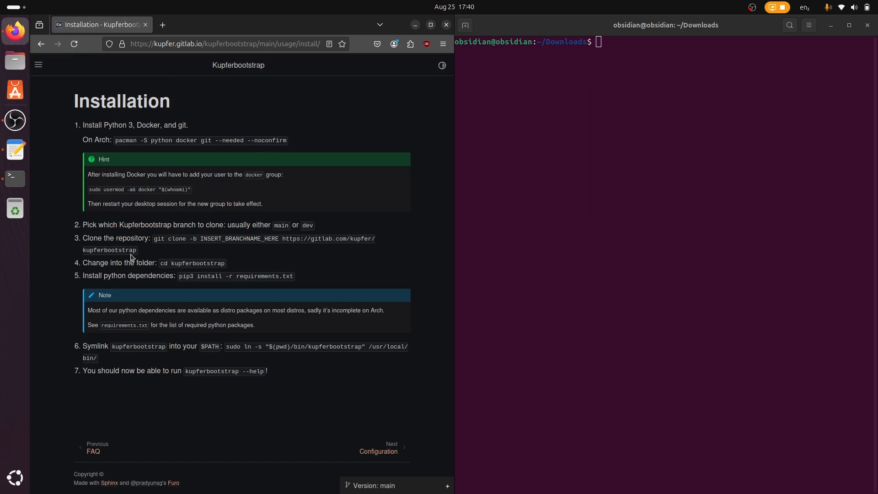
mouse_move(439, 183)
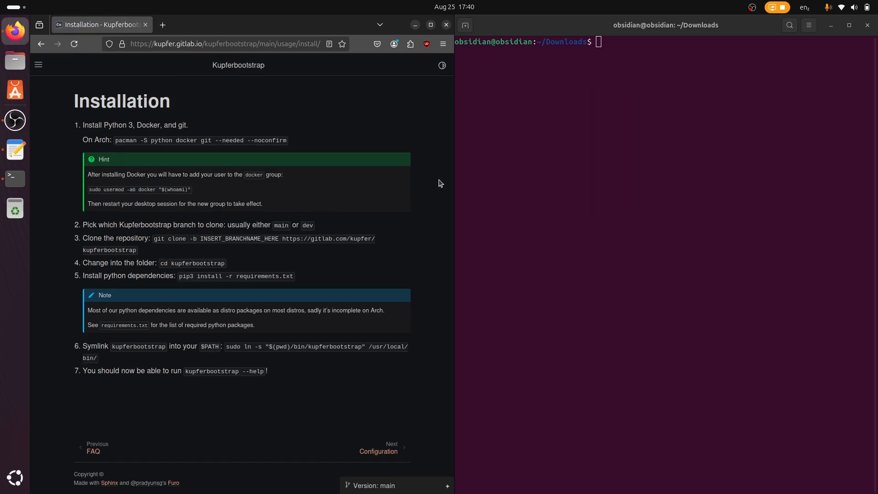
mouse_move(666, 137)
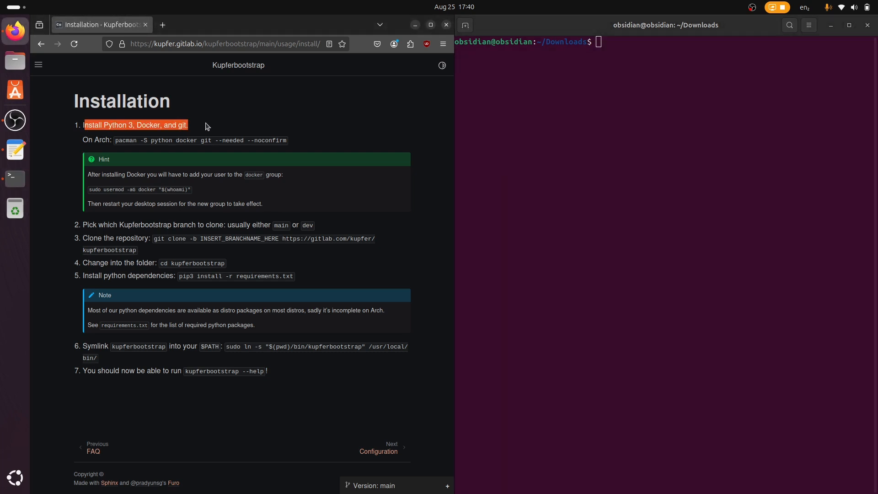
Run sudo apt install for python3, docker.io and git, each already the newest version.
text(sudo apt install py)
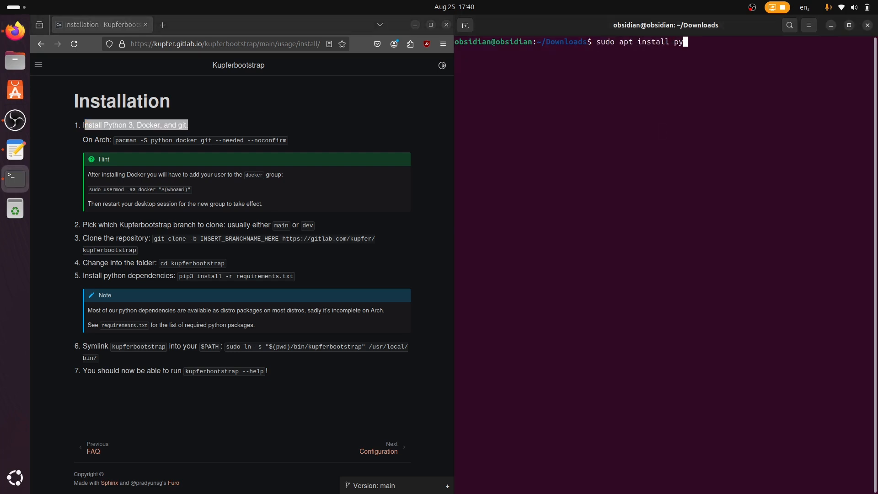
key(Return)
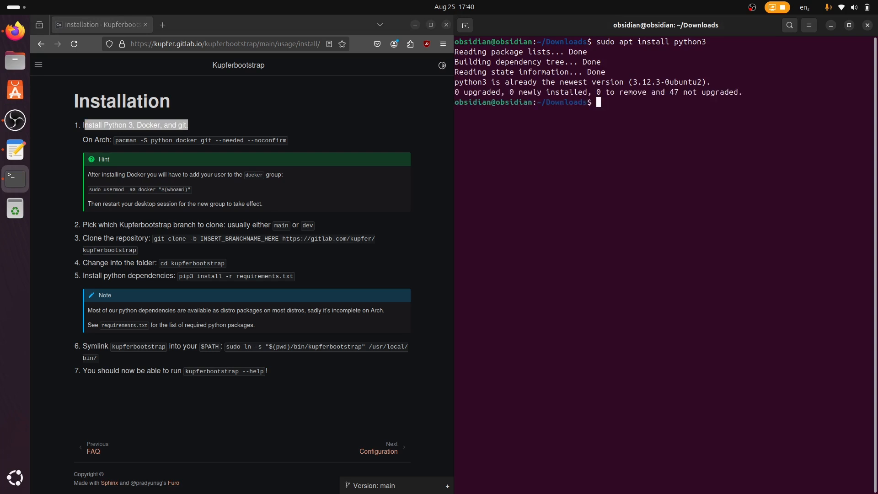
text(sudo a)
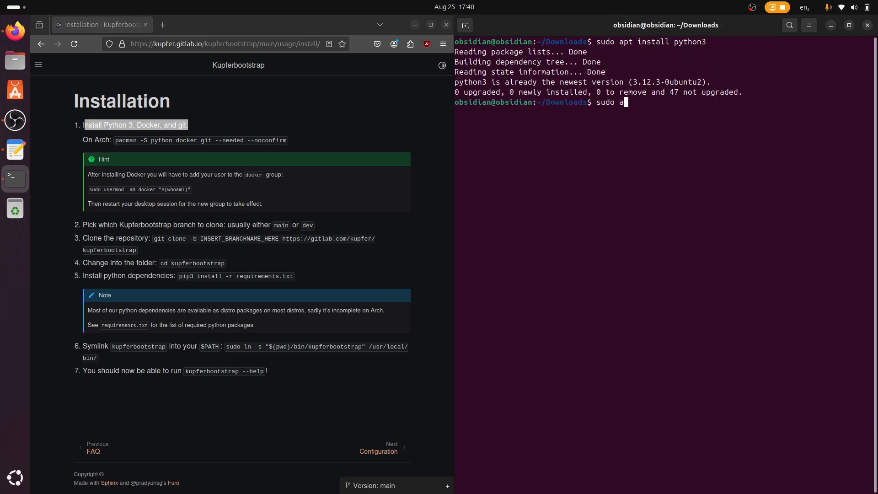
text(pt install do)
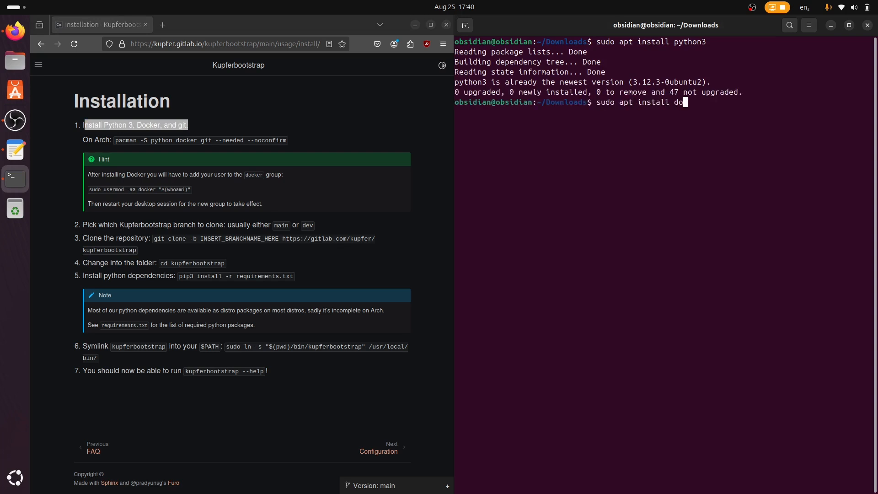
text(cker.io)
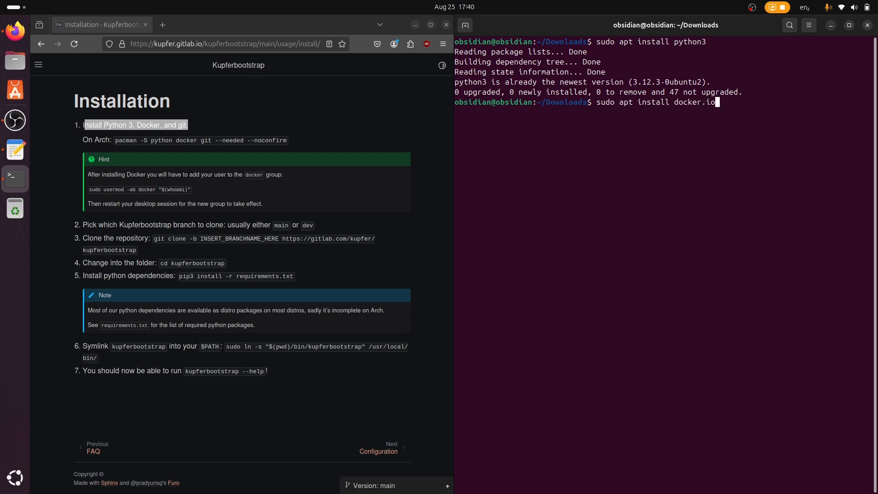
key(Return)
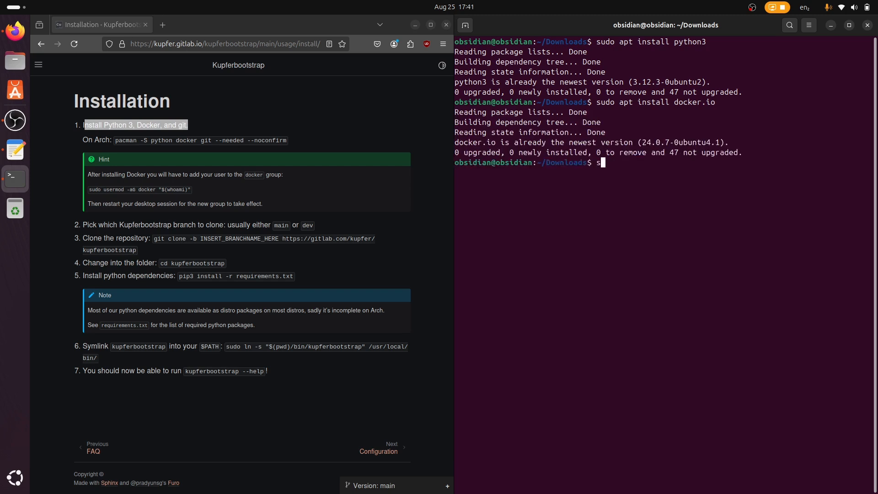
text(udo apt install git)
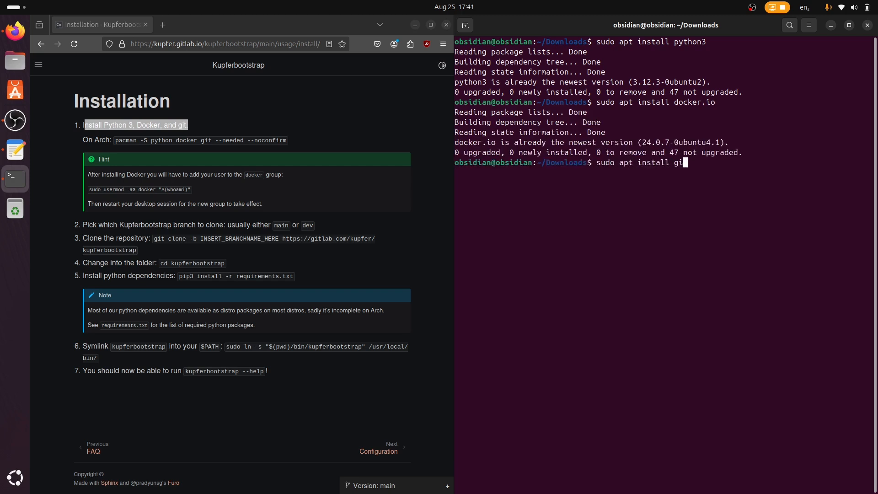
key(Return)
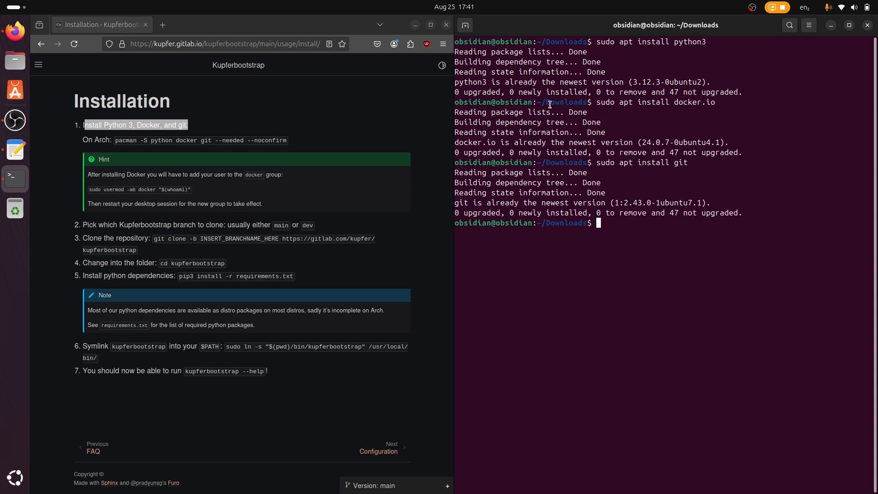
mouse_move(15, 150)
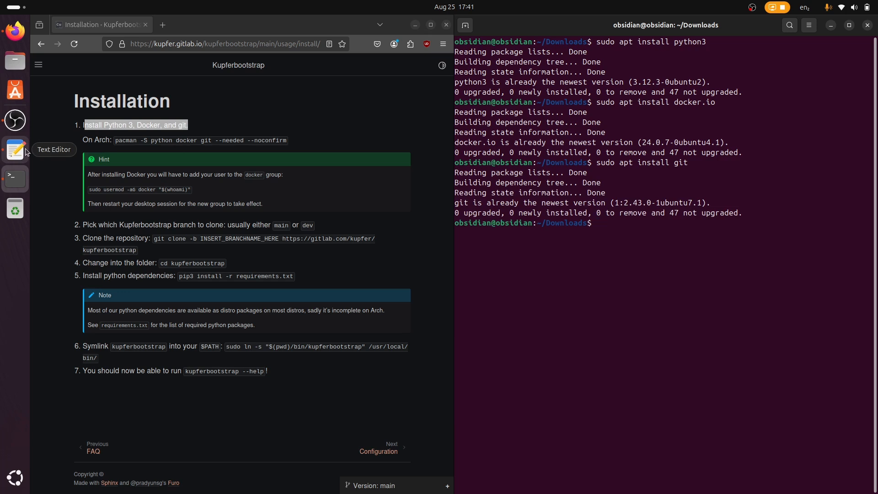
Bring up the Text Editor notes with the gcc-13 apt install line, then close them.
click(15, 149)
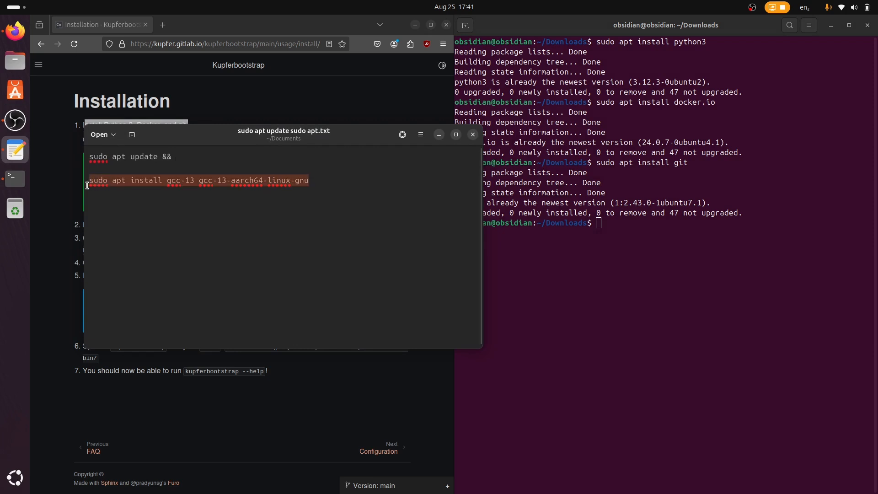
mouse_move(268, 236)
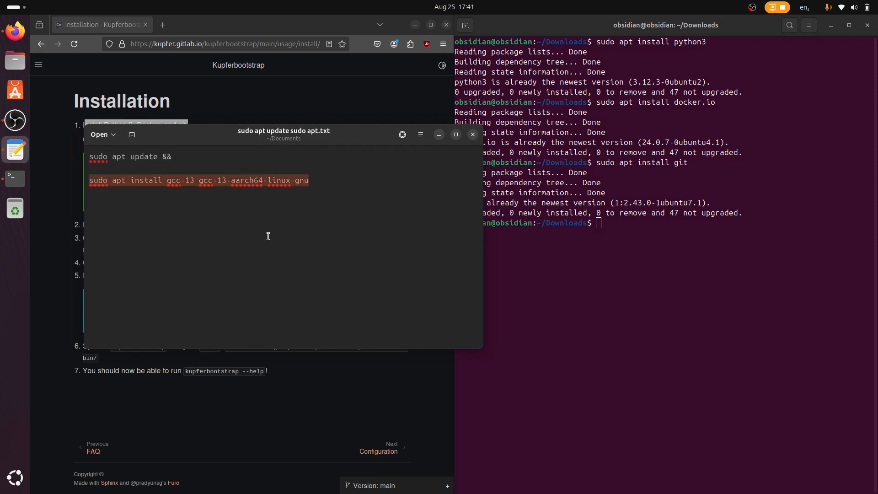
click(472, 135)
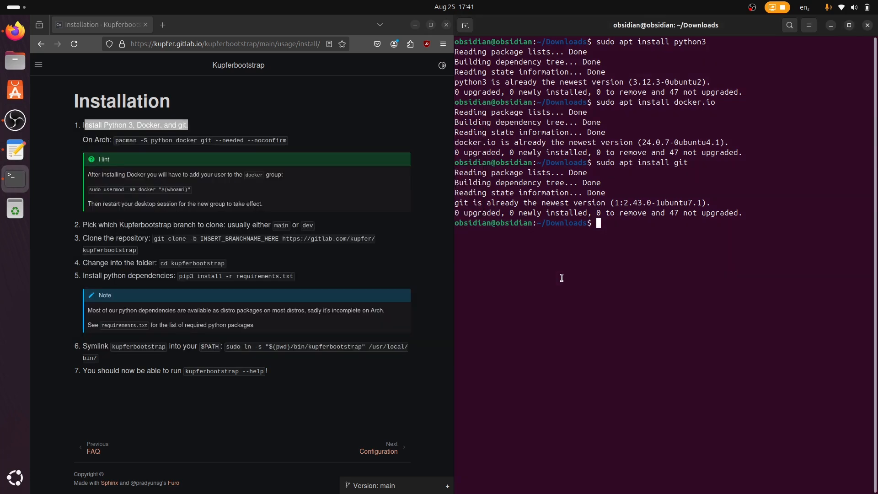
Run sudo apt install gcc-13 gcc-13-aarch64-linux-gnu, both already the newest version.
key(Return)
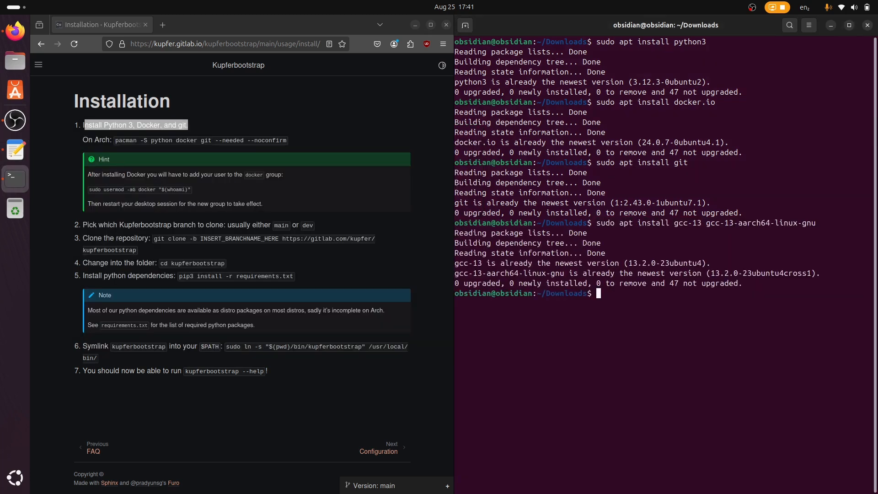
text(su)
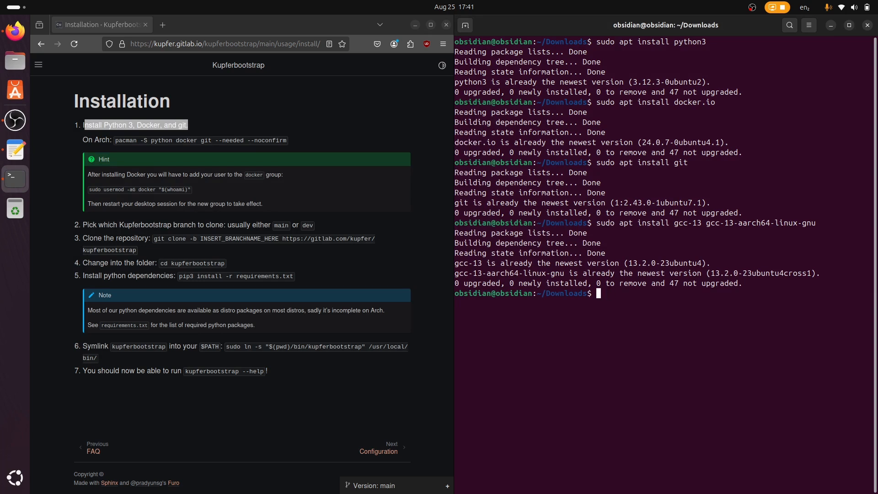
mouse_move(187, 190)
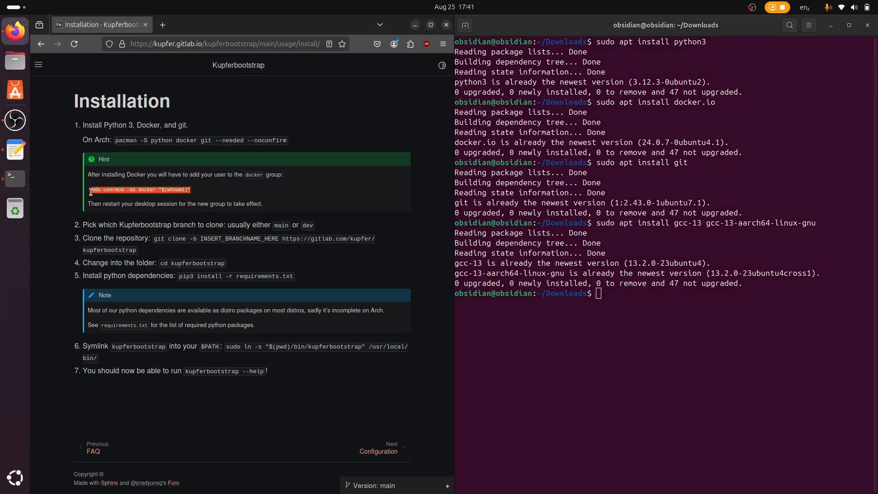
mouse_move(234, 217)
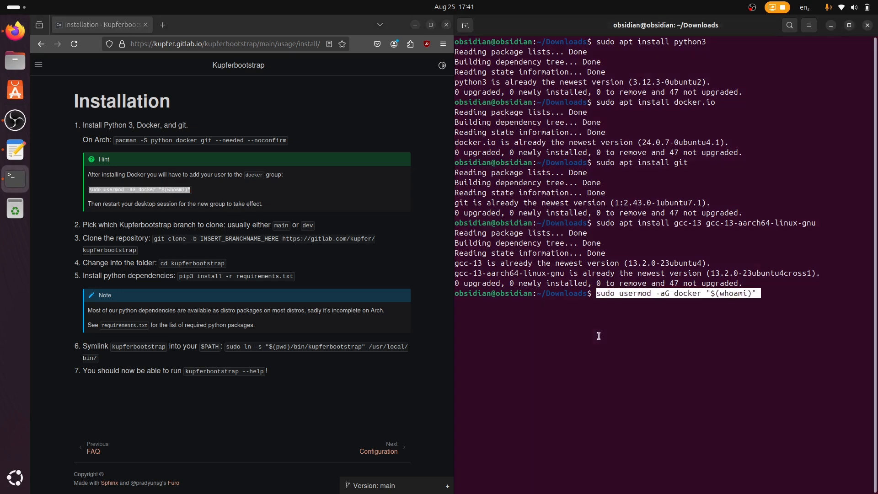
Run sudo usermod -aG docker "$(whoami)" and note the guide's advice to restart the session.
key(Return)
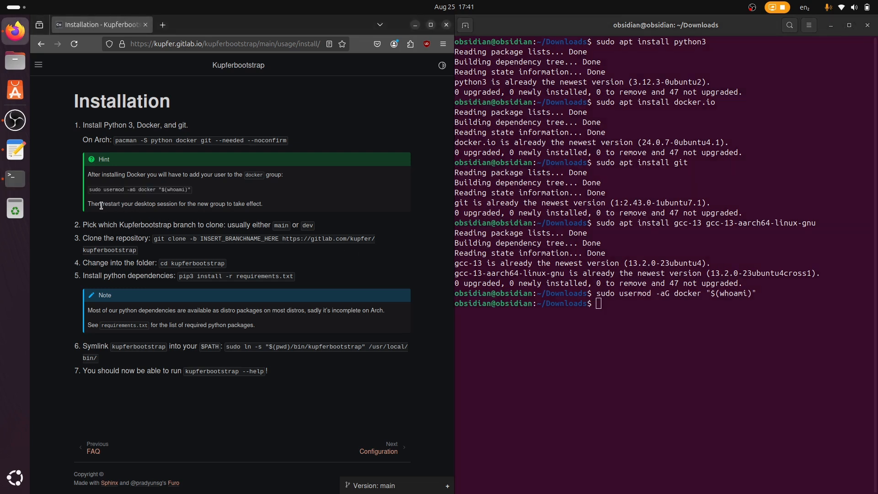
double_click(168, 203)
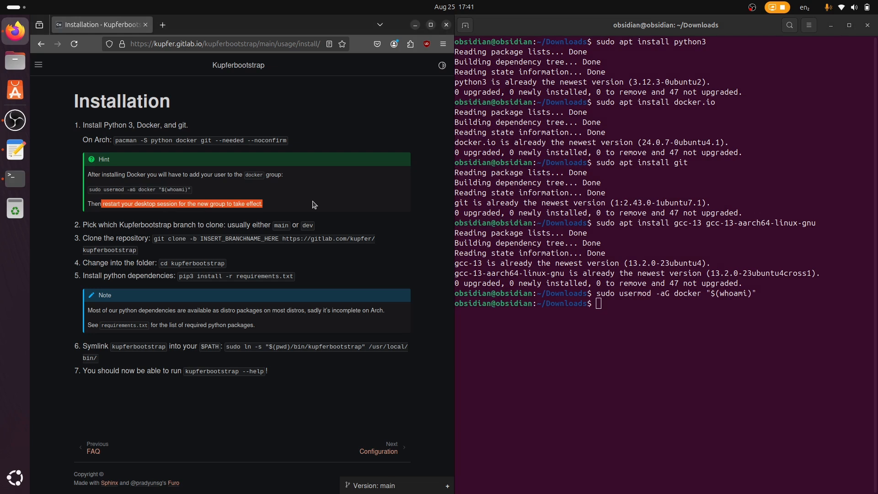
click(259, 214)
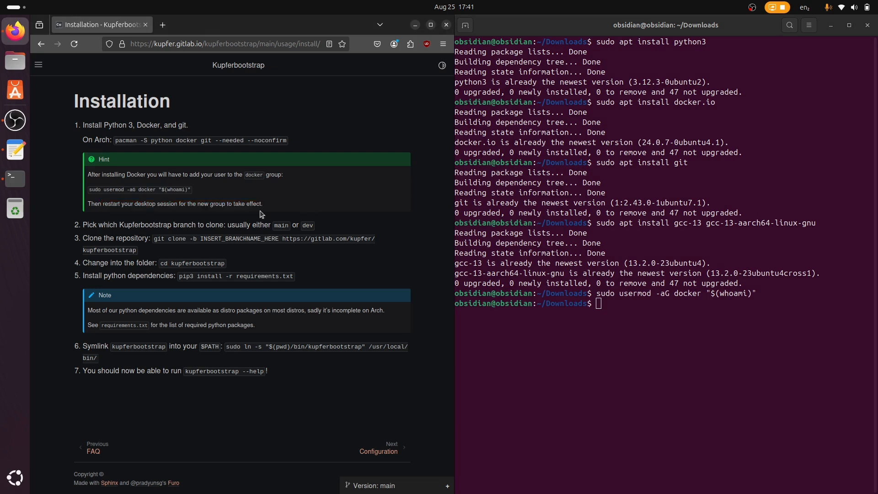
mouse_move(315, 228)
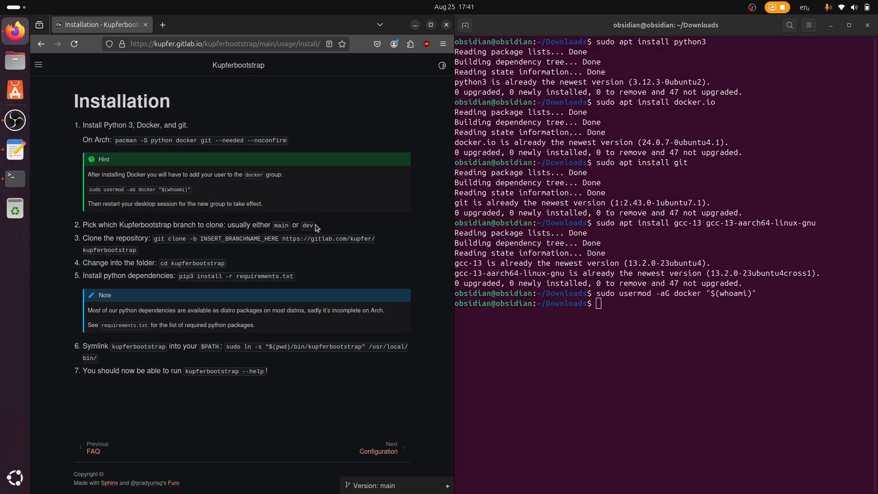
mouse_move(156, 239)
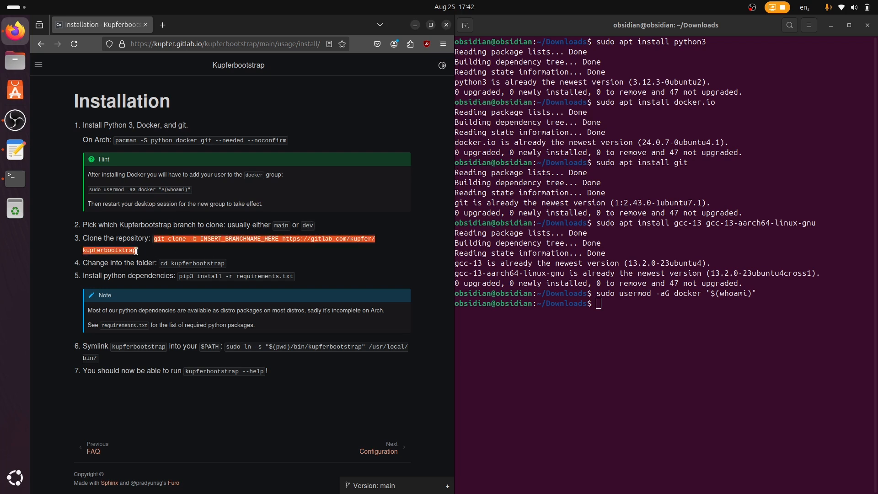
mouse_move(139, 255)
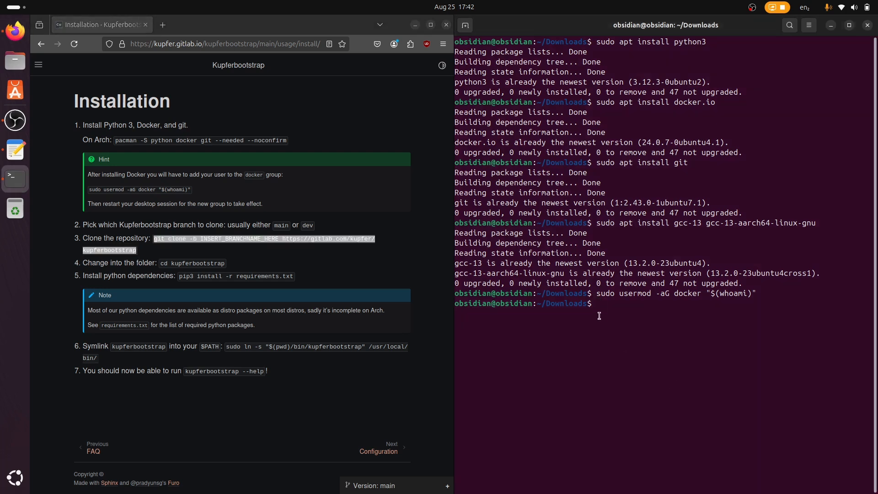
mouse_move(632, 353)
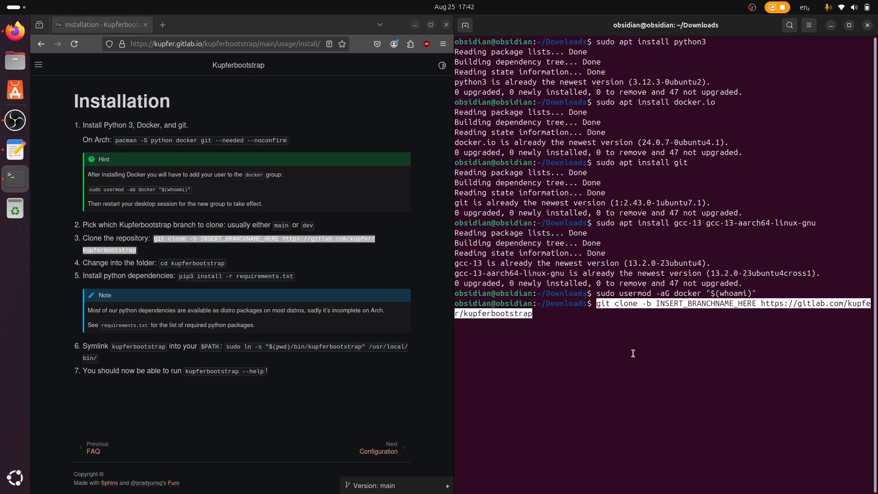
Run the git clone command with branch dev for kupferbootstrap and move into the new folder.
click(771, 303)
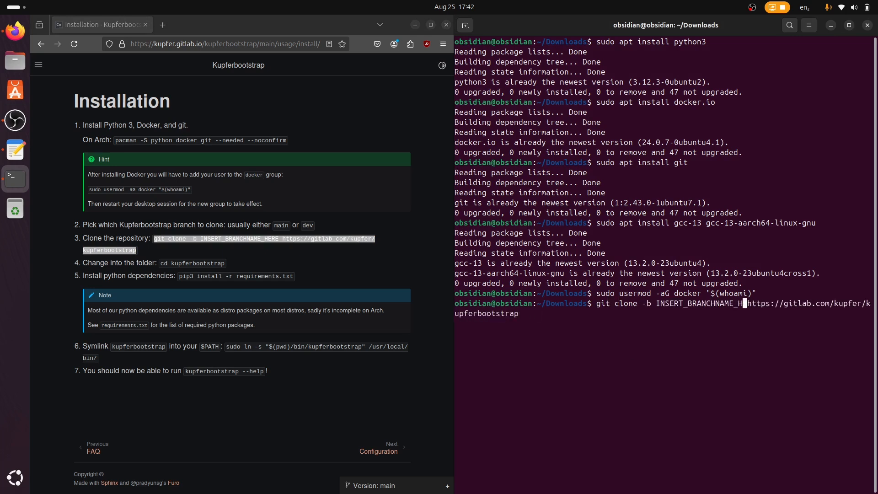
text(dev)
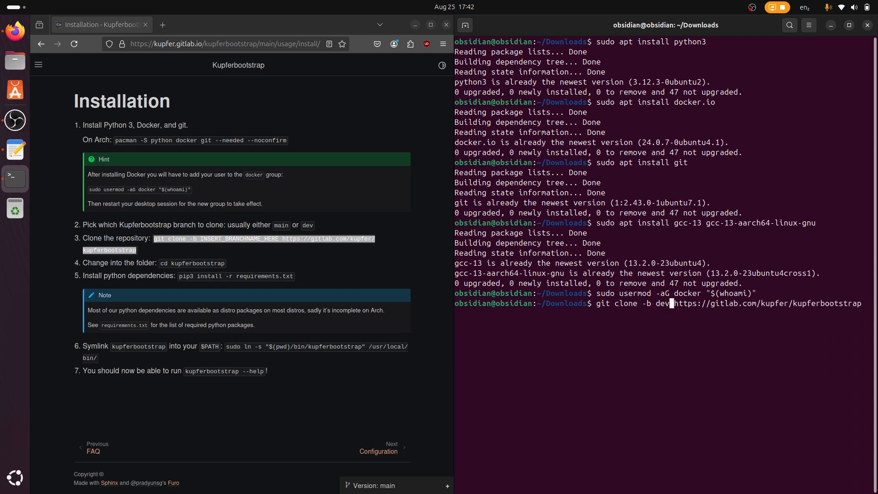
key(Return)
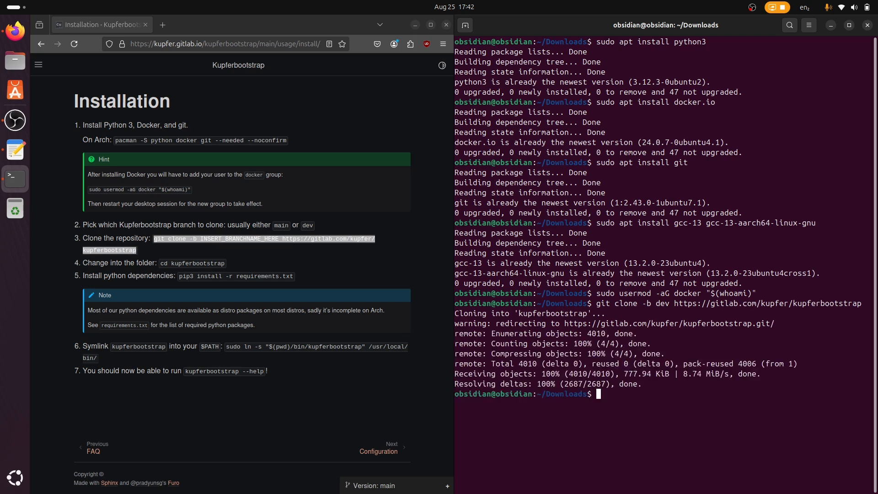
text(cd kupferbootstrap/)
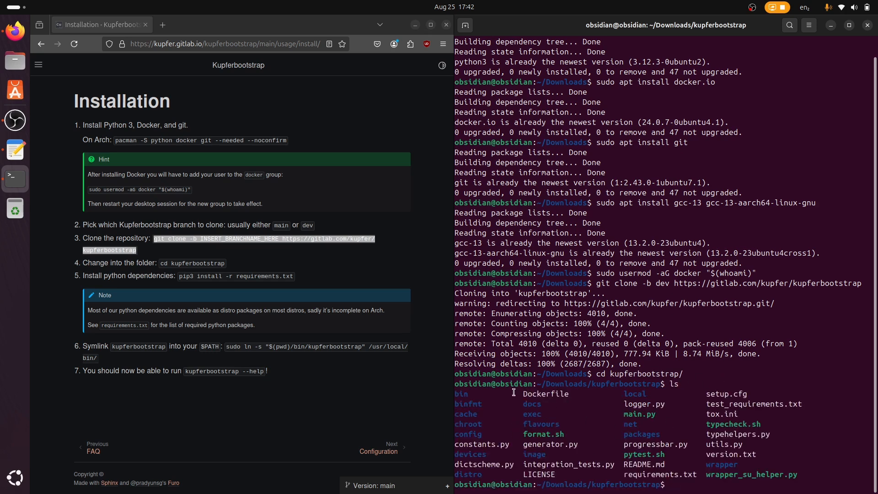
mouse_move(239, 274)
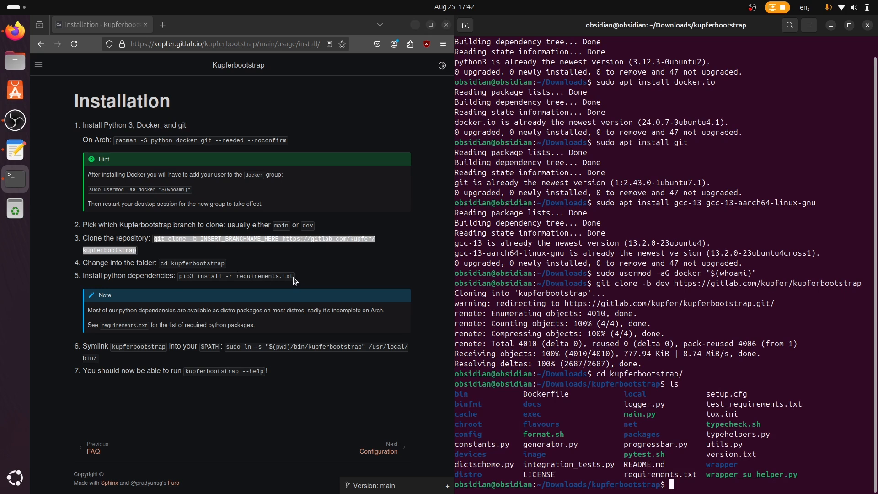
Run pip3 install -r requirements.txt, then rerun with --break-system-packages so all dependencies report satisfied.
double_click(235, 276)
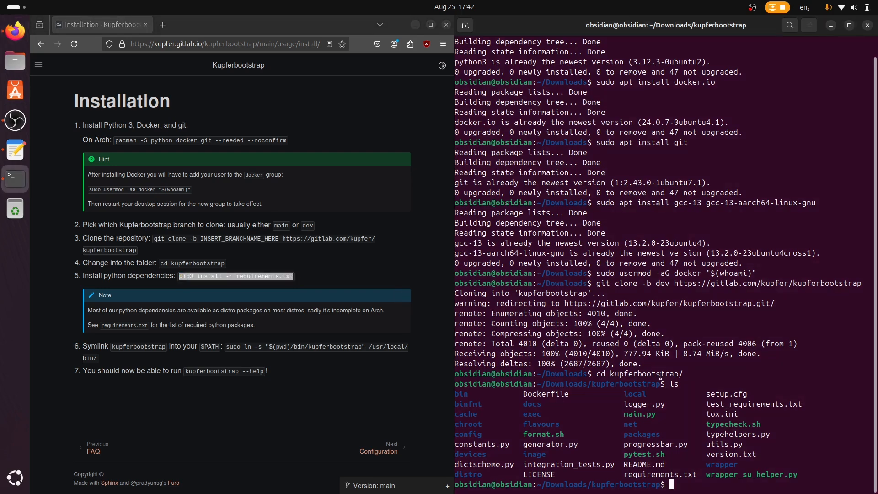
text(pip3 install -r requirements.txt)
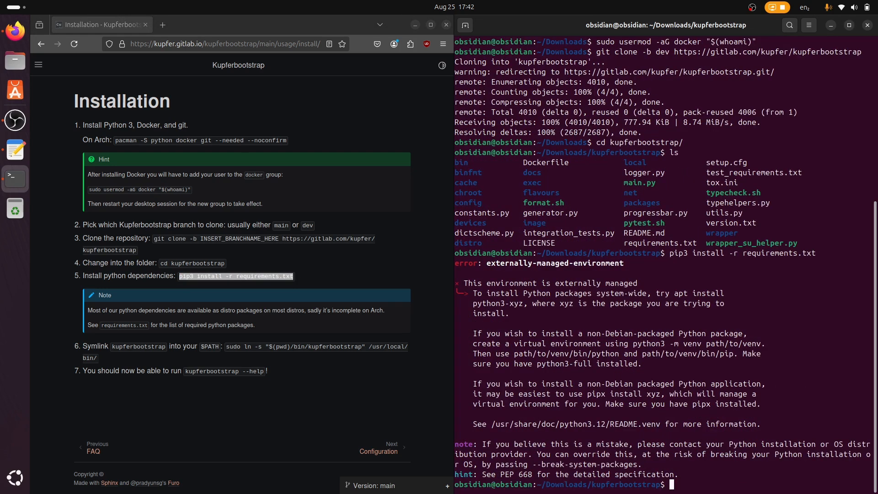
text(pip3 install -r requirements.txt --break-system-packages)
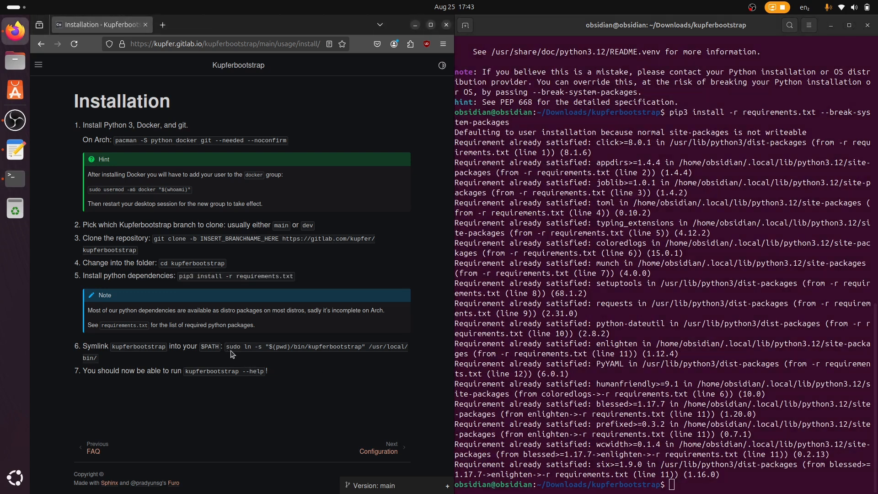
Symlink kupferbootstrap into /usr/local/bin with sudo ln -s and show kupferbootstrap --help.
double_click(308, 345)
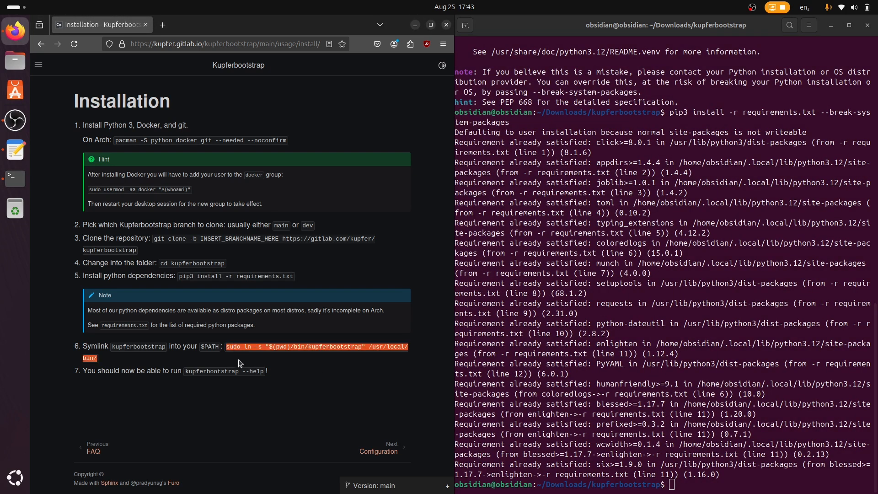
mouse_move(610, 478)
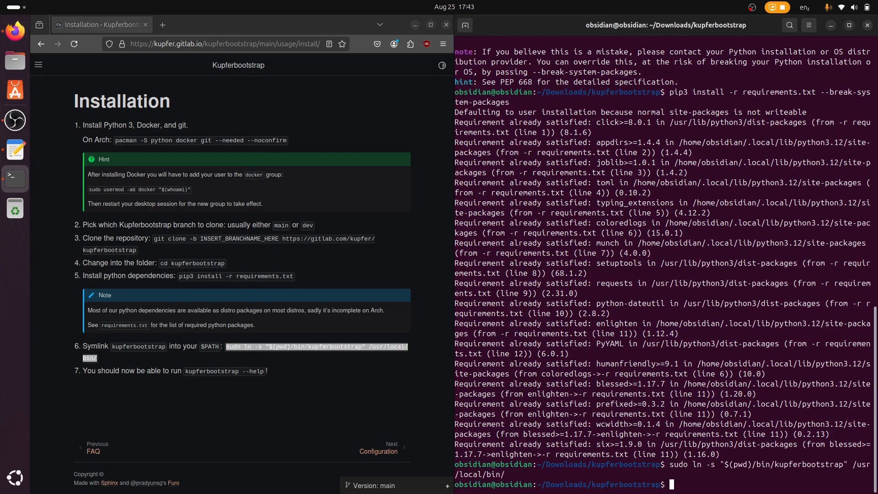
text(kupferbootstrap)
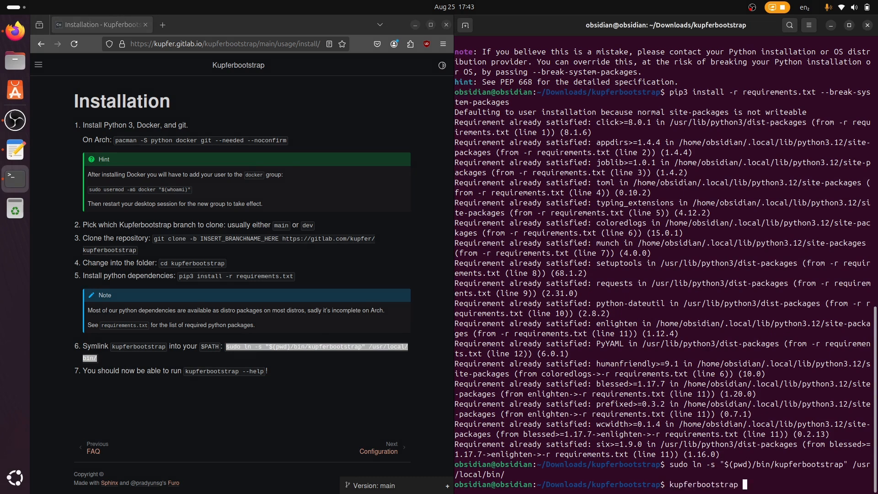
text(--hel)
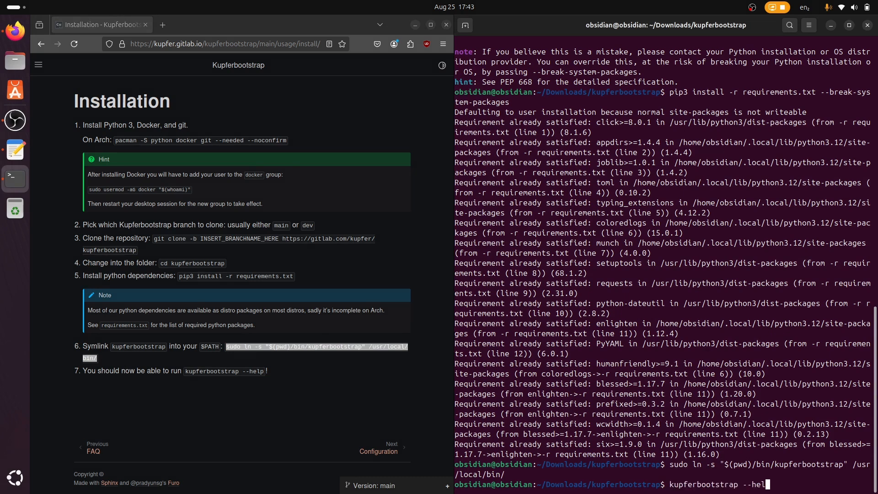
key(Return)
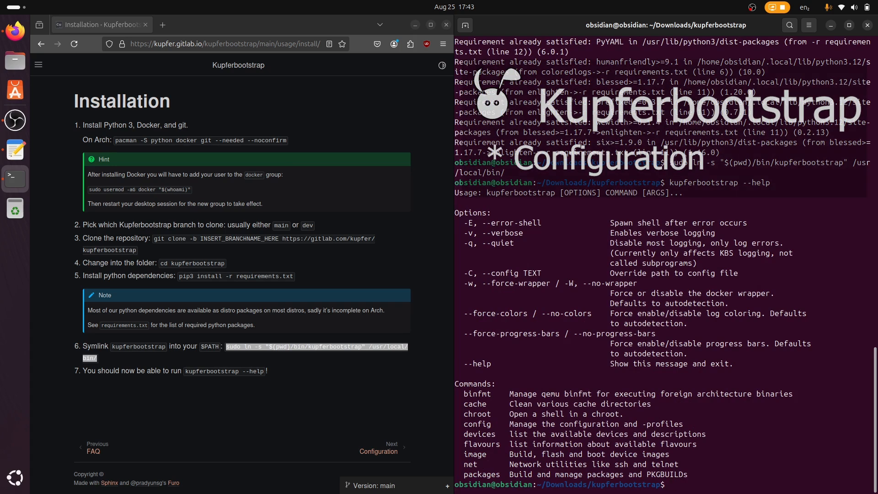
click(378, 450)
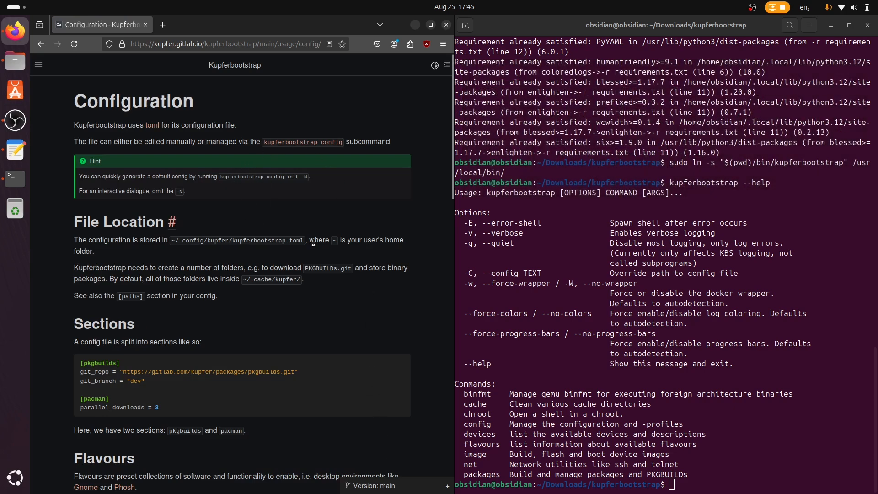
mouse_move(411, 336)
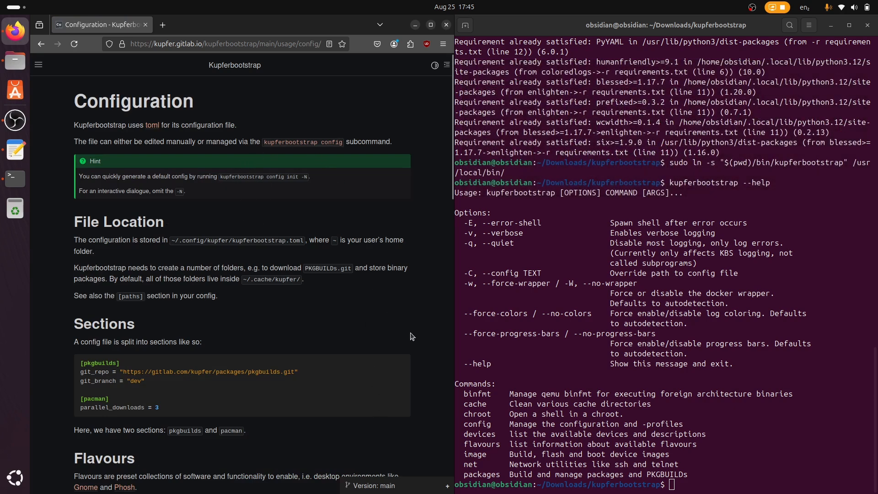
scroll(down, 3)
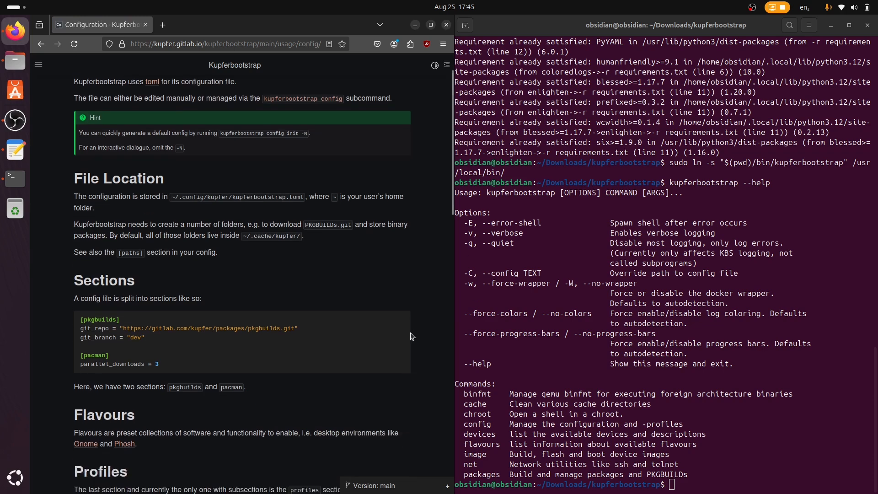
scroll(down, 3)
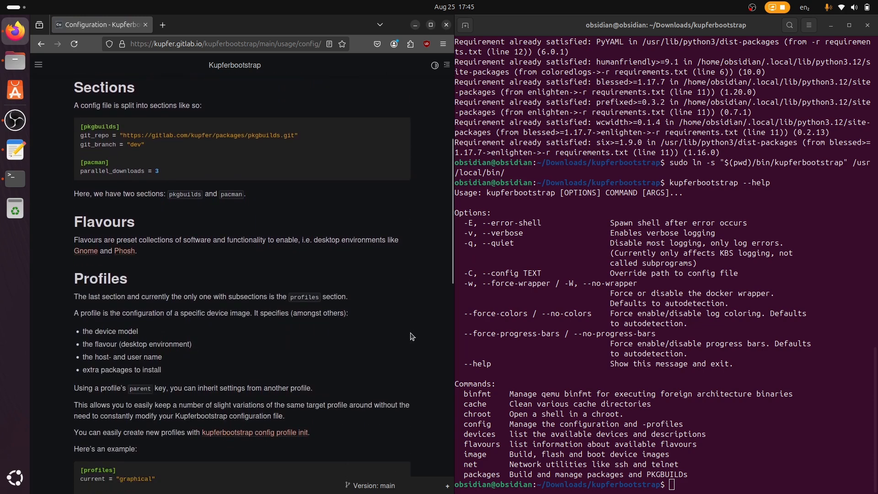
scroll(down, 3)
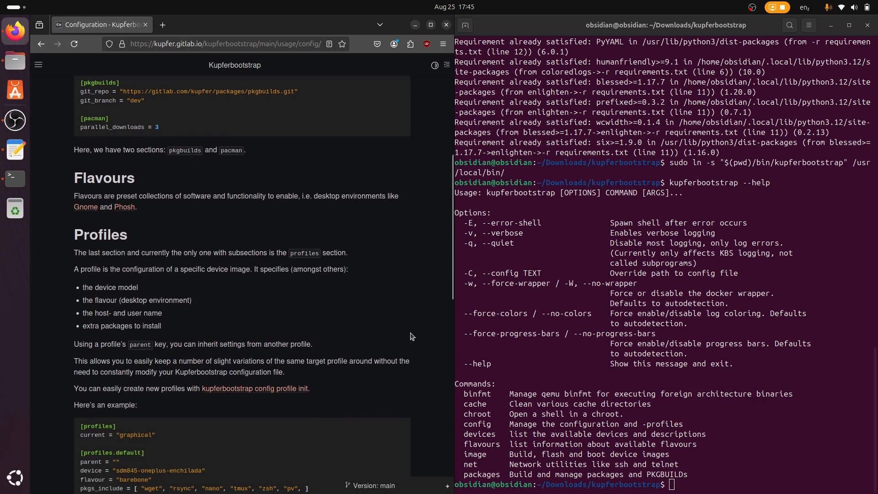
scroll(down, 3)
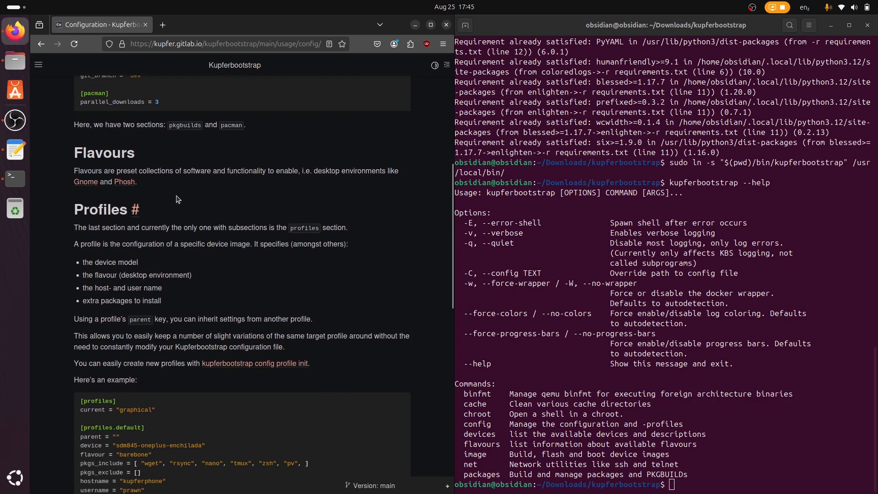
mouse_move(124, 181)
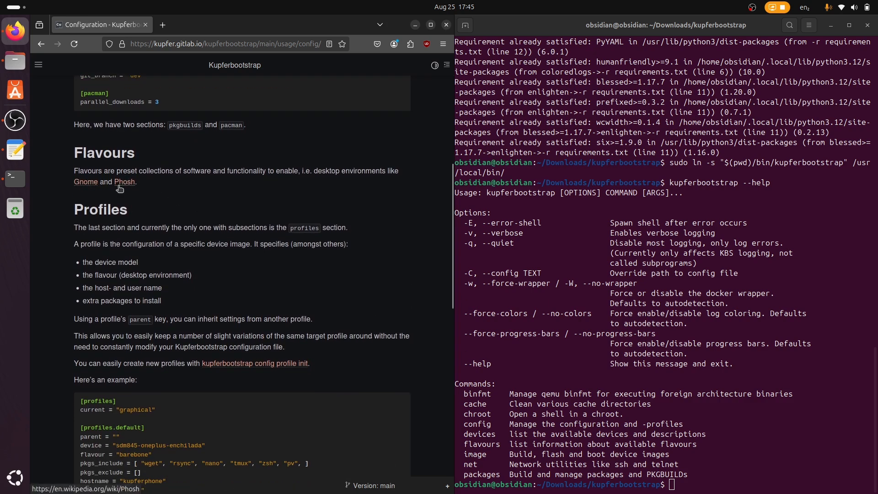
mouse_move(411, 276)
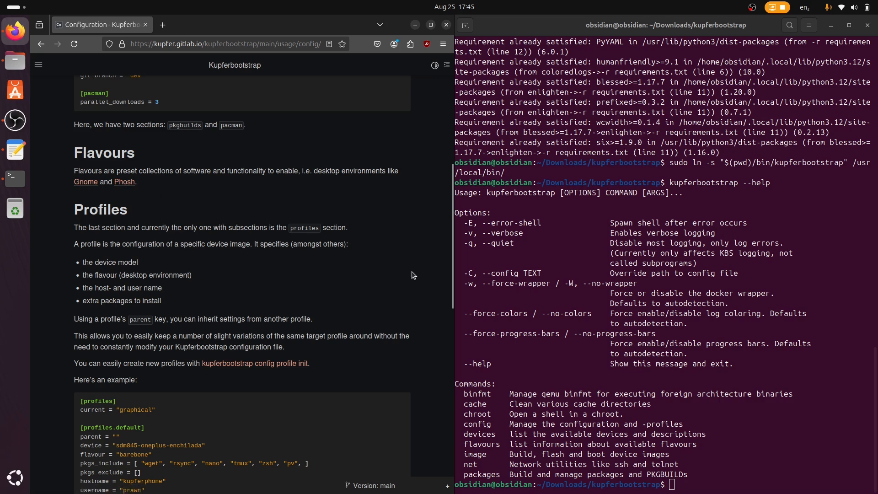
scroll(down, 3)
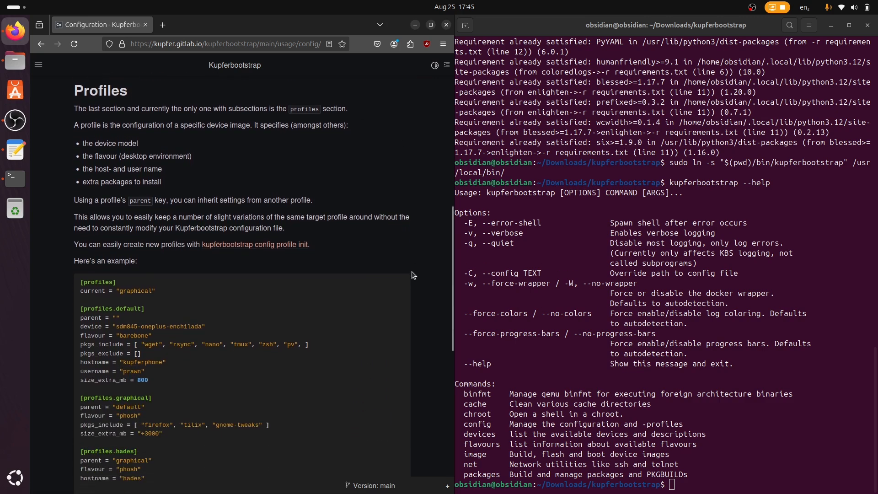
scroll(down, 3)
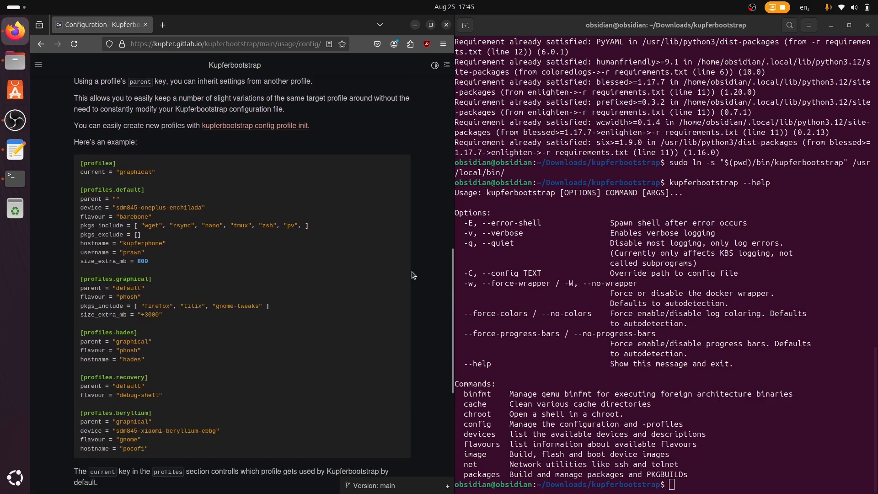
mouse_move(133, 273)
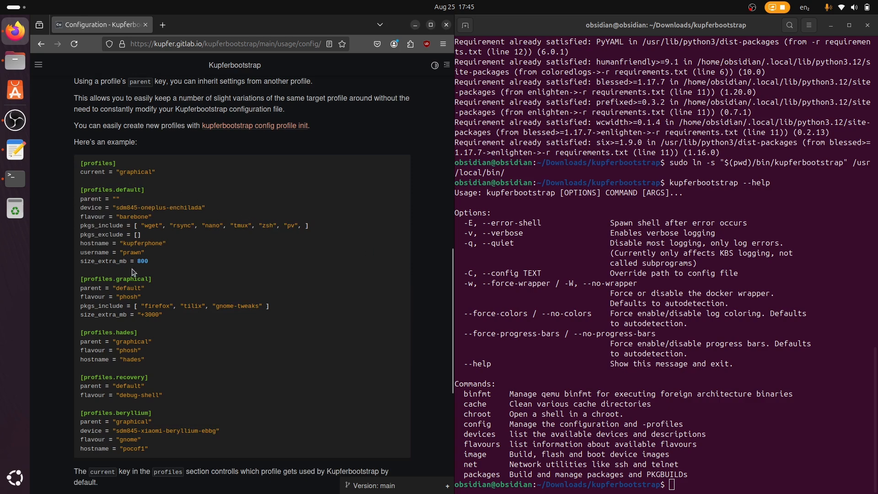
mouse_move(406, 318)
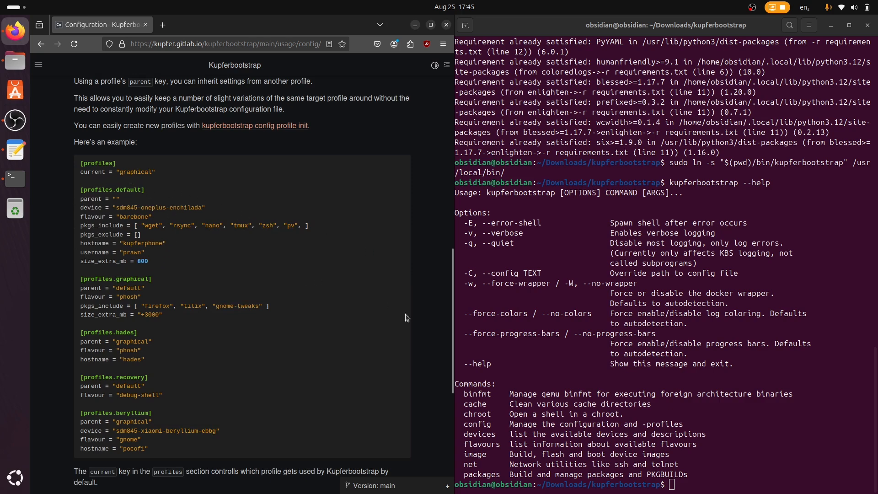
scroll(down, 3)
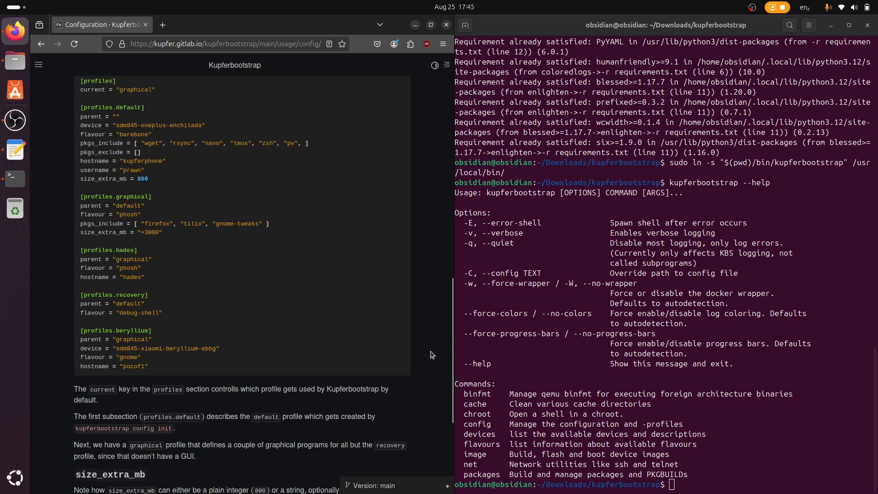
scroll(down, 3)
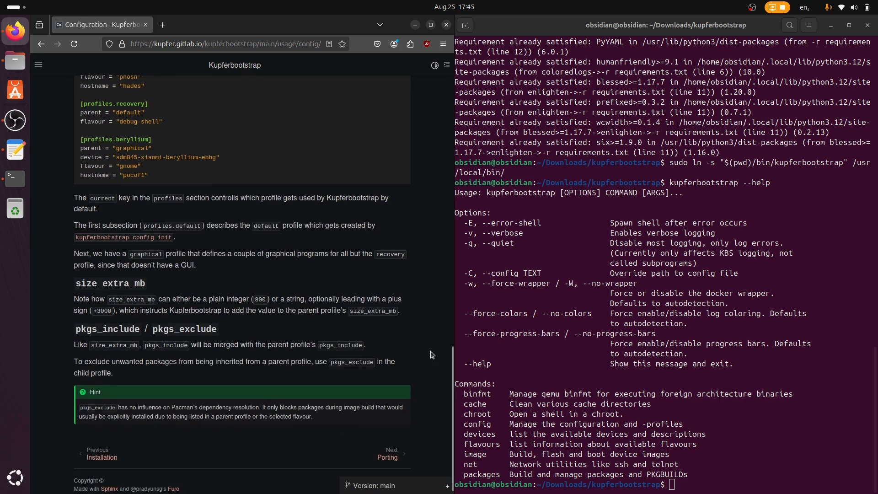
scroll(up, 3)
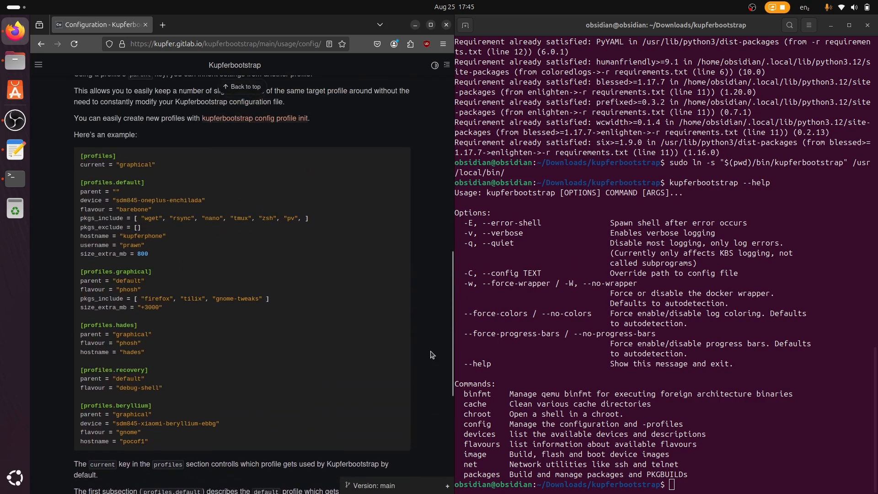
scroll(up, 3)
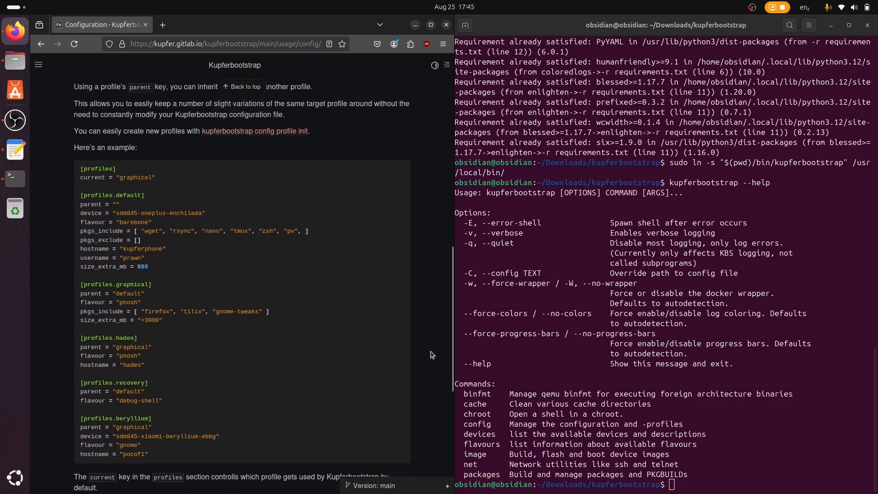
mouse_move(726, 448)
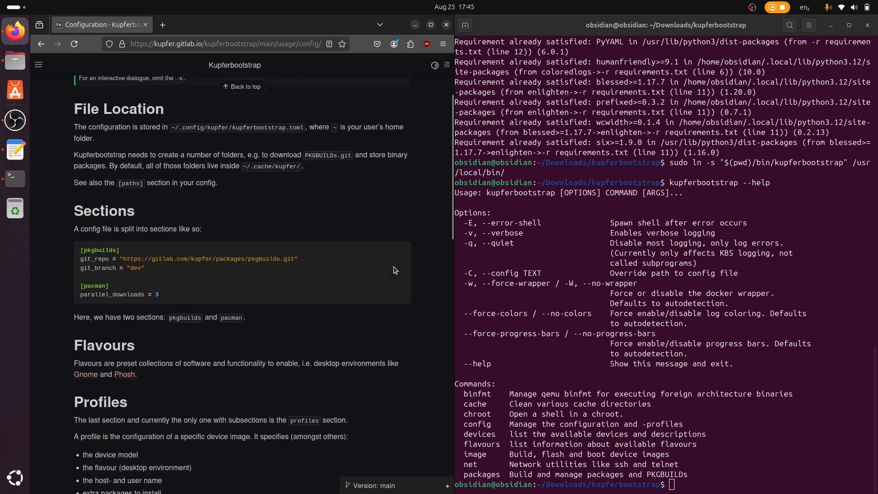
scroll(up, 3)
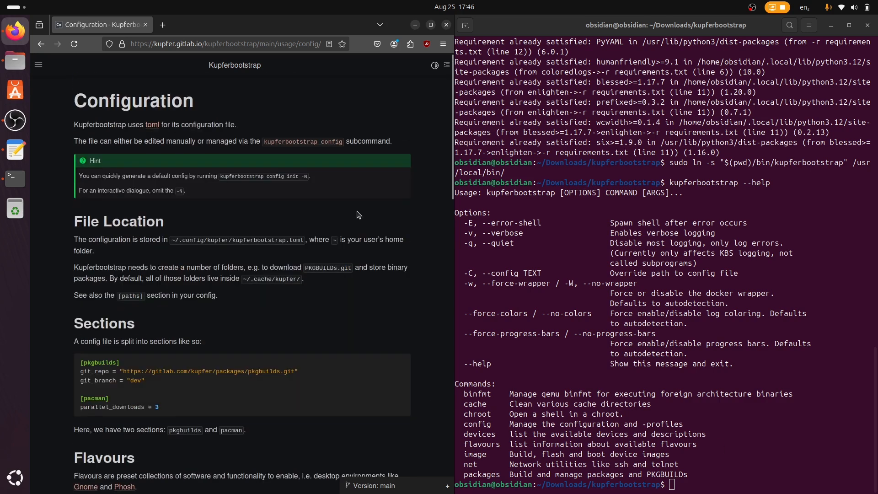
mouse_move(485, 250)
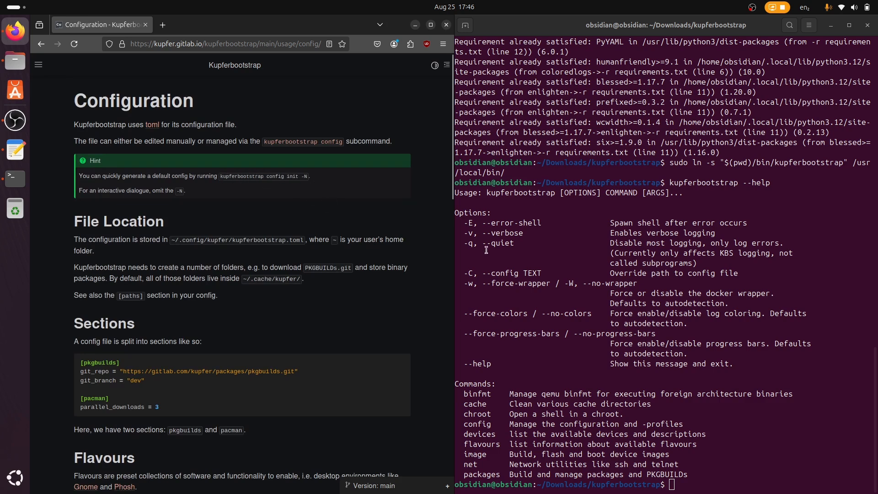
Run 'kupferbootstrap config init' and keep each default main setting up to the save prompt.
text(kupferbootstrap config)
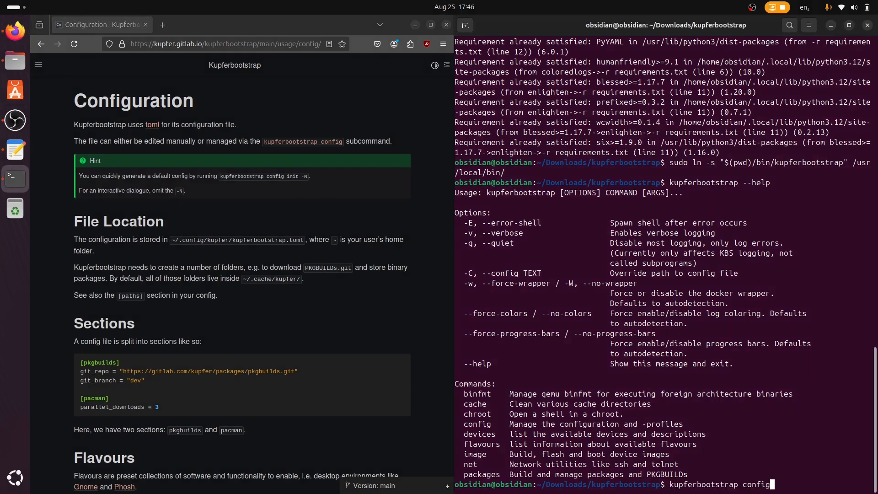
text(init)
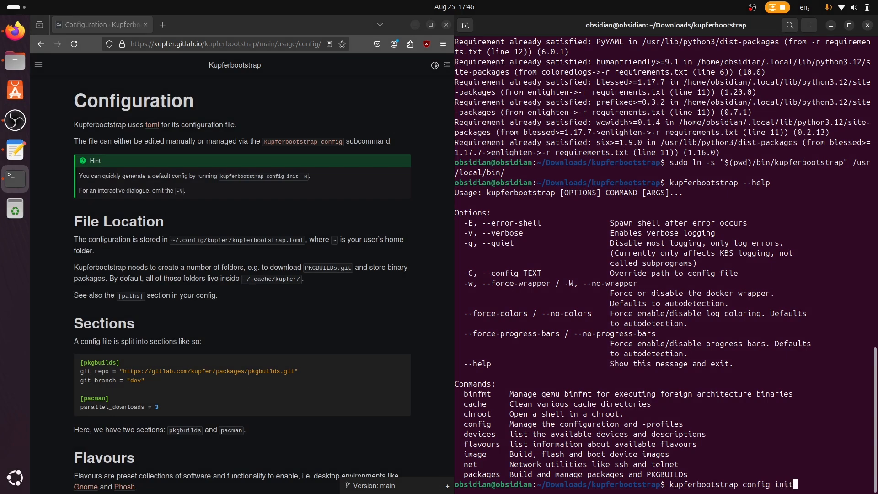
key(Return)
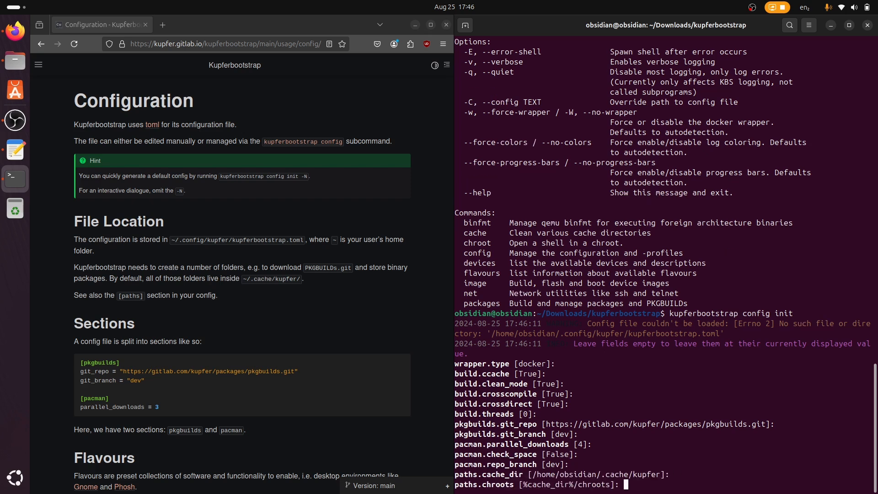
scroll(down, 3)
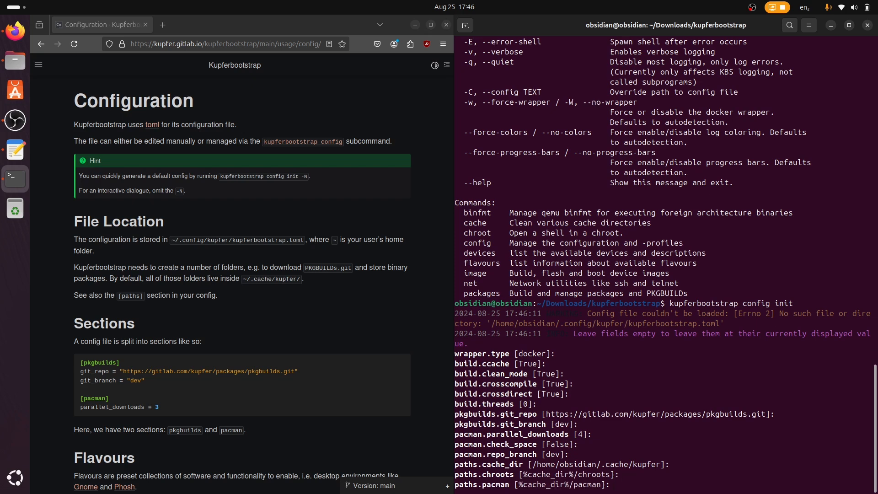
scroll(down, 3)
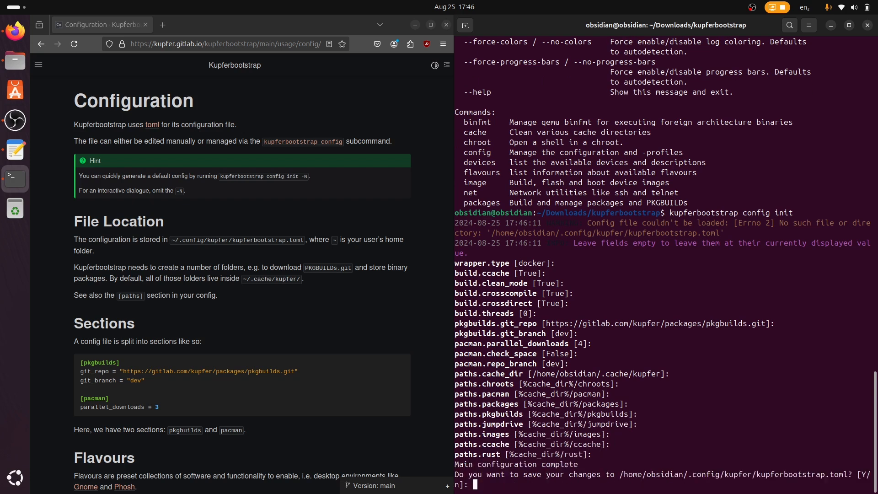
Answer Y so the main settings are written to kupferbootstrap.toml.
text(Y)
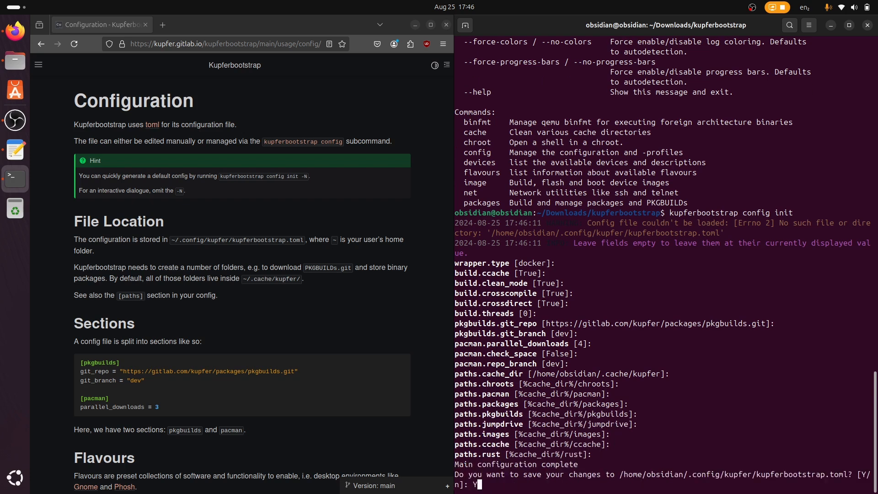
key(Return)
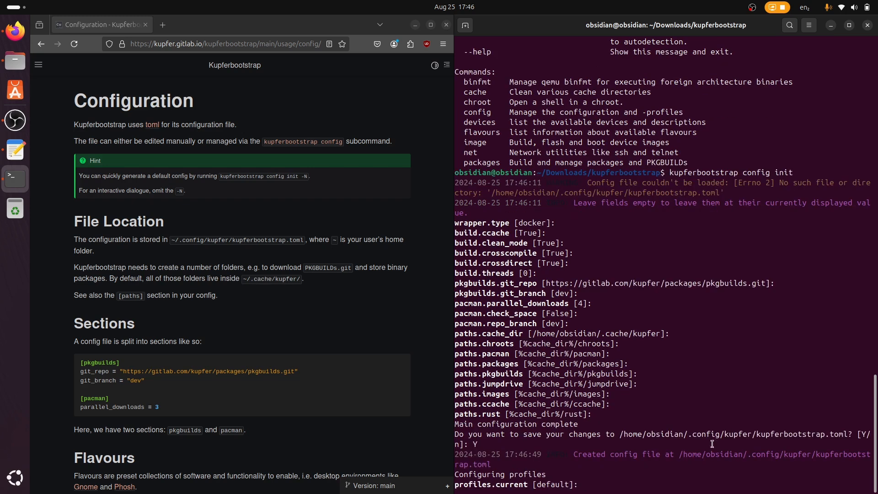
mouse_move(700, 405)
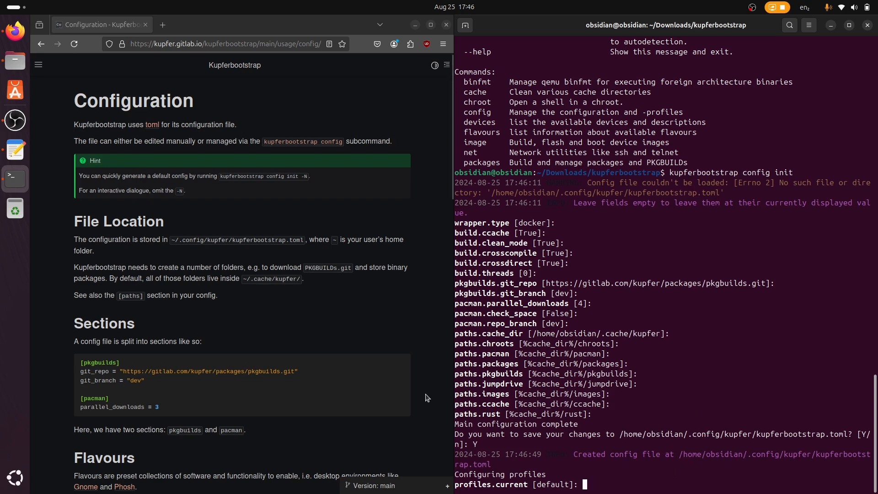
Scroll the Configuration docs down to the [profiles] example code block.
scroll(down, 3)
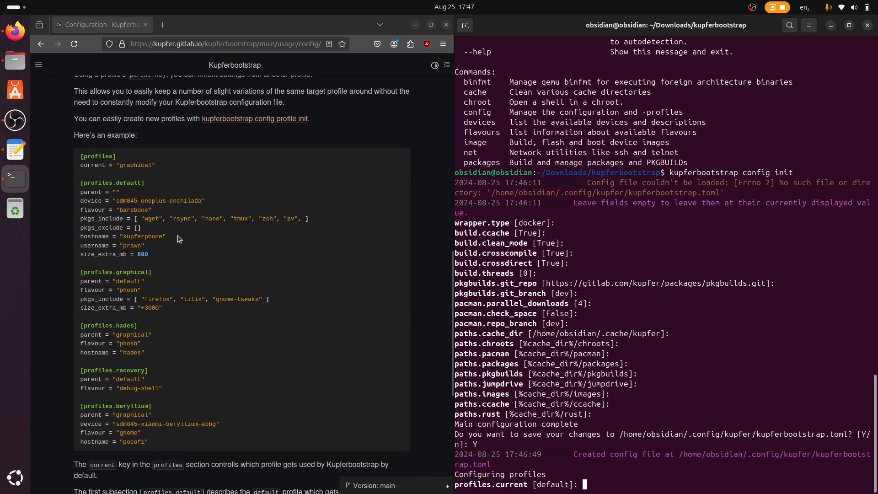
mouse_move(132, 246)
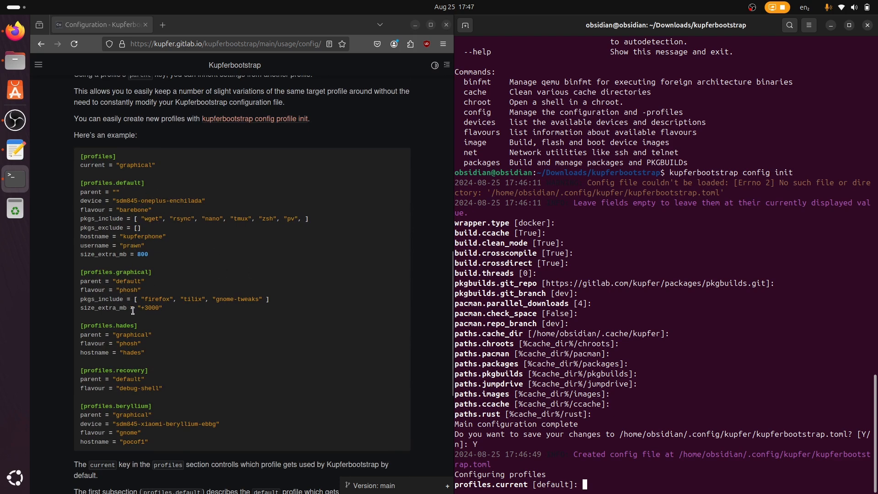
mouse_move(634, 430)
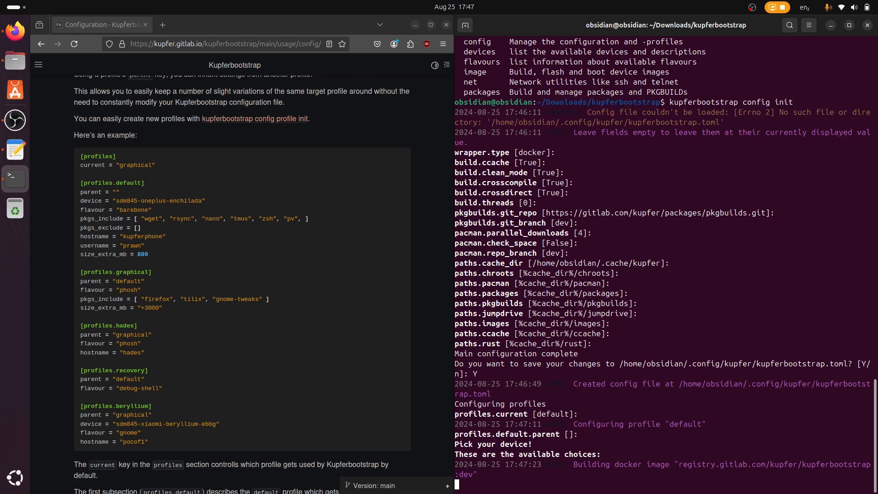
Enter sdm845-oneplus-fajita from the device list as profiles.default.device.
scroll(down, 3)
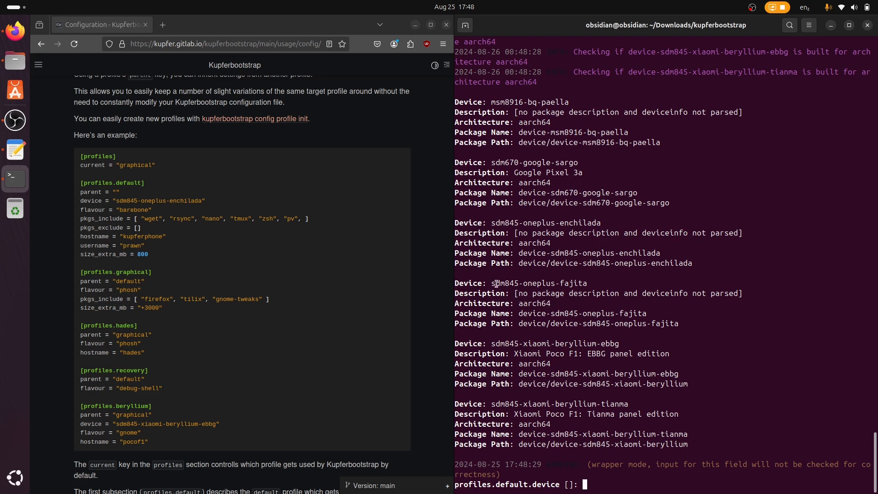
double_click(552, 283)
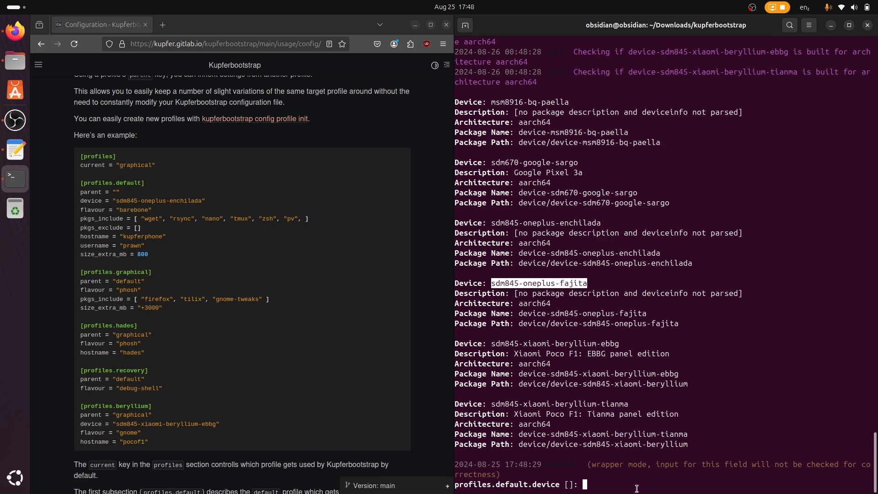
text(sdm845-oneplus-fajita)
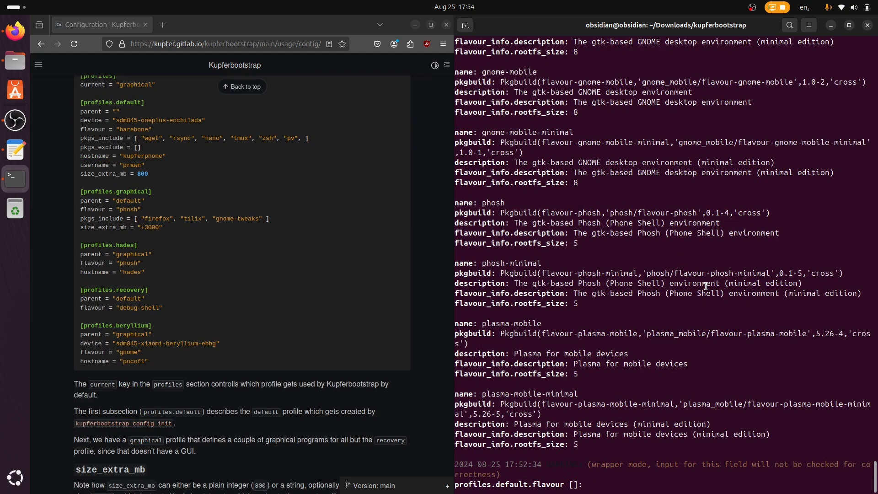
scroll(up, 3)
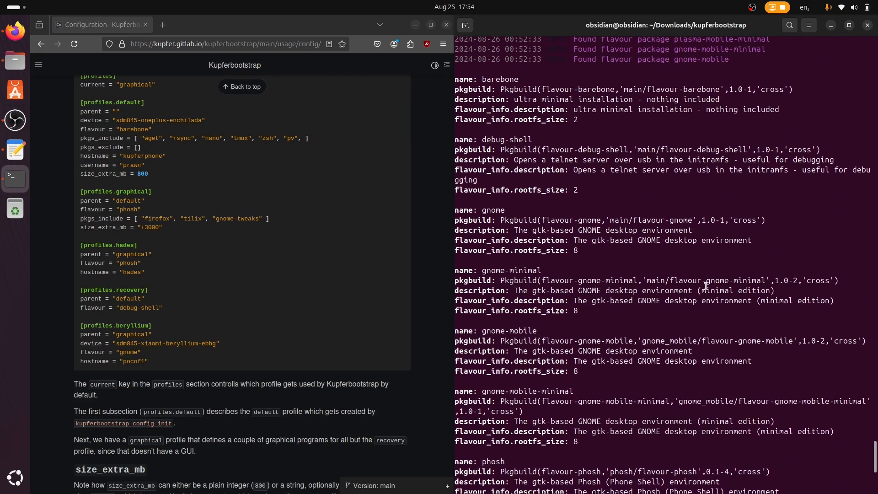
scroll(down, 3)
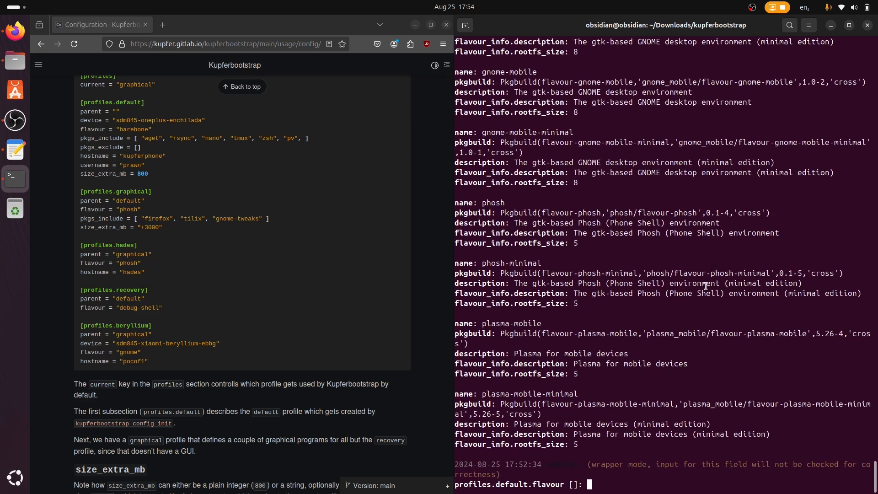
mouse_move(643, 491)
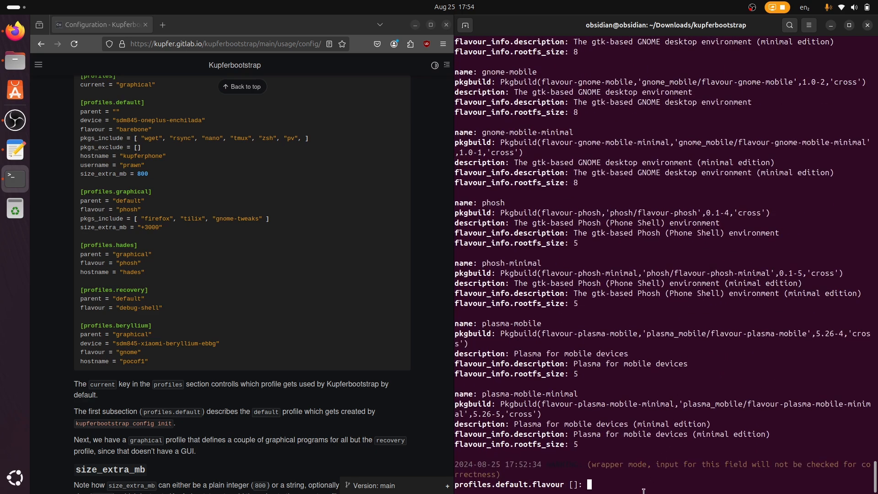
text(phosh)
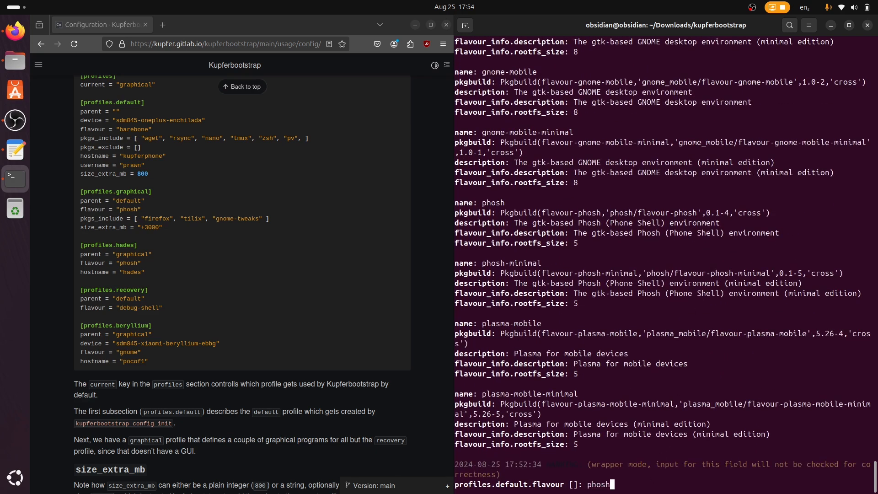
key(Return)
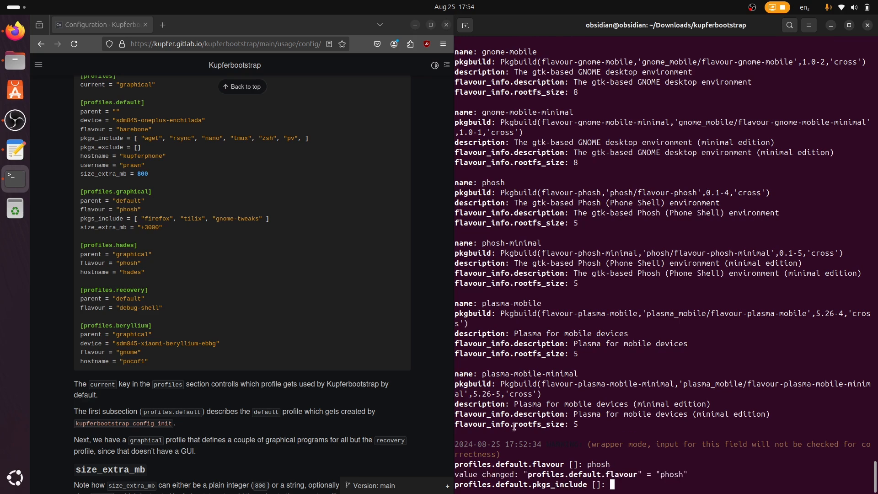
mouse_move(169, 138)
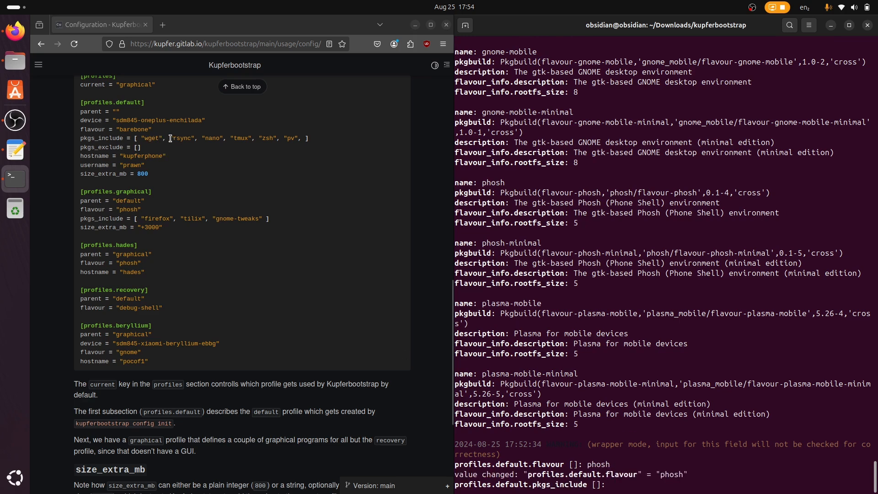
mouse_move(233, 153)
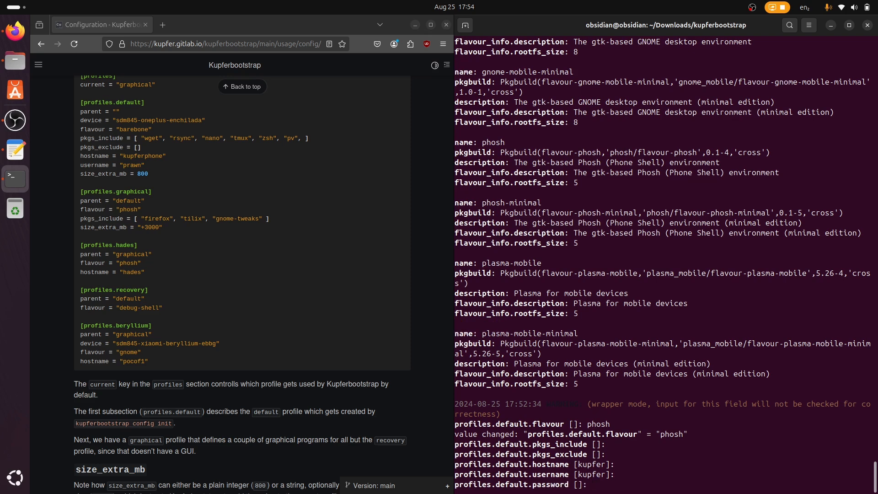
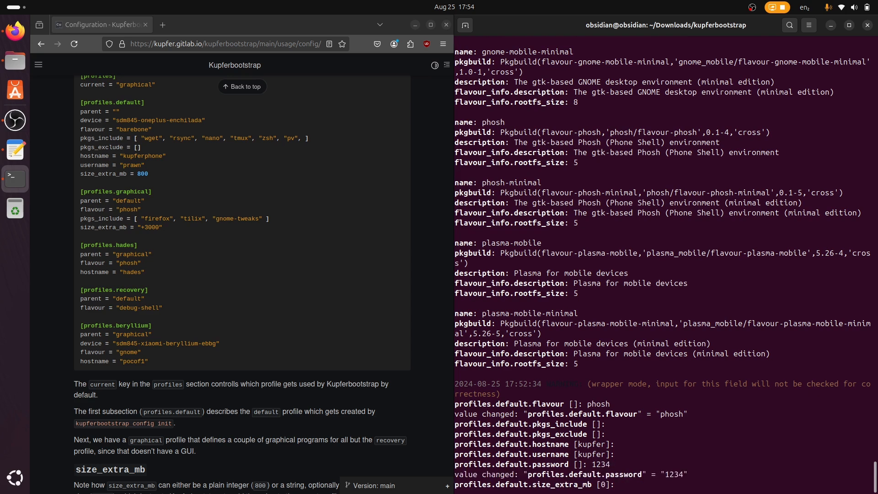
text(800)
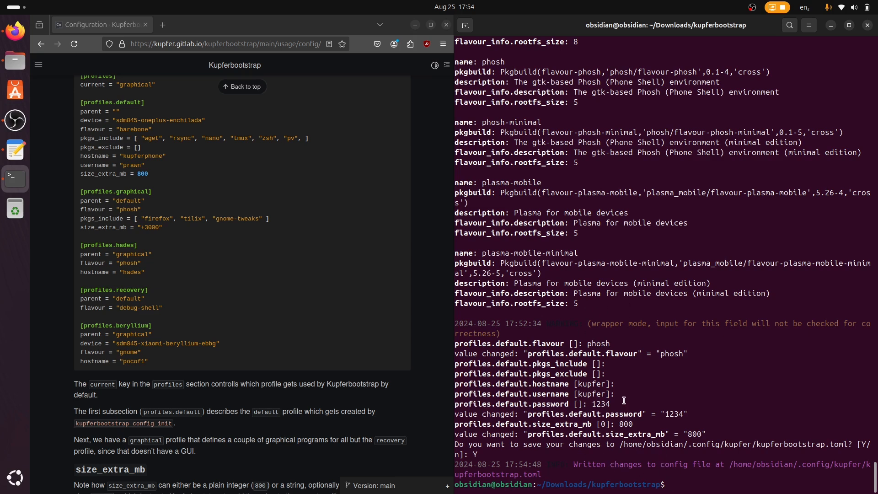
text(nano)
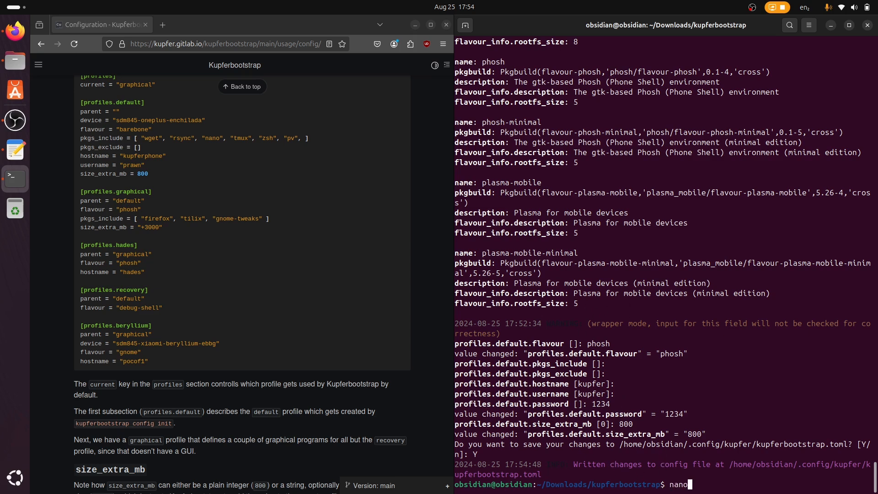
text(/home/obsidian/.config/)
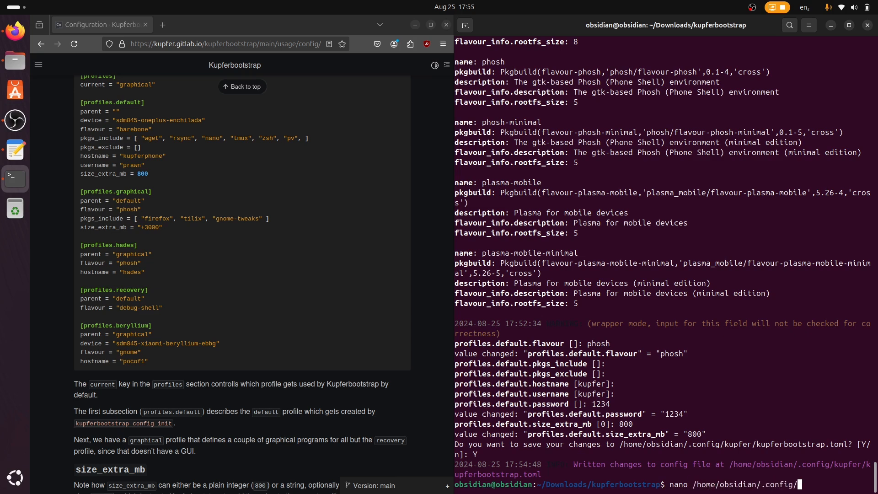
text(kupferbootstrap.toml)
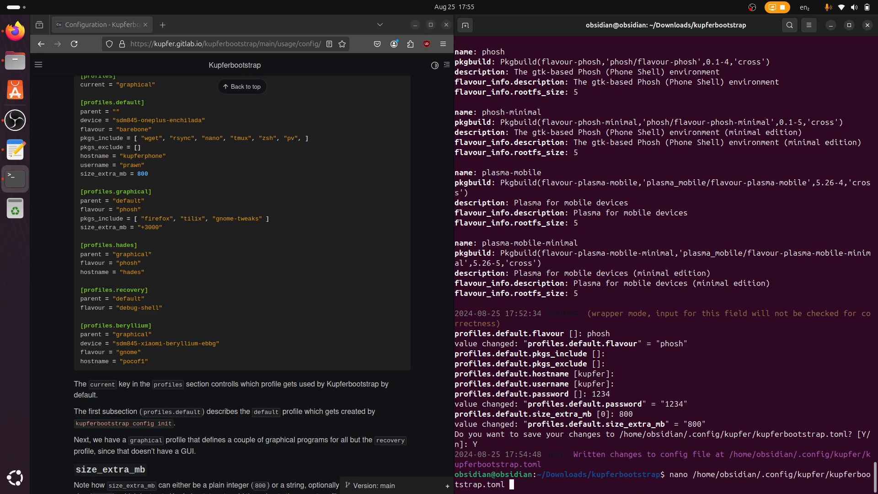
key(Return)
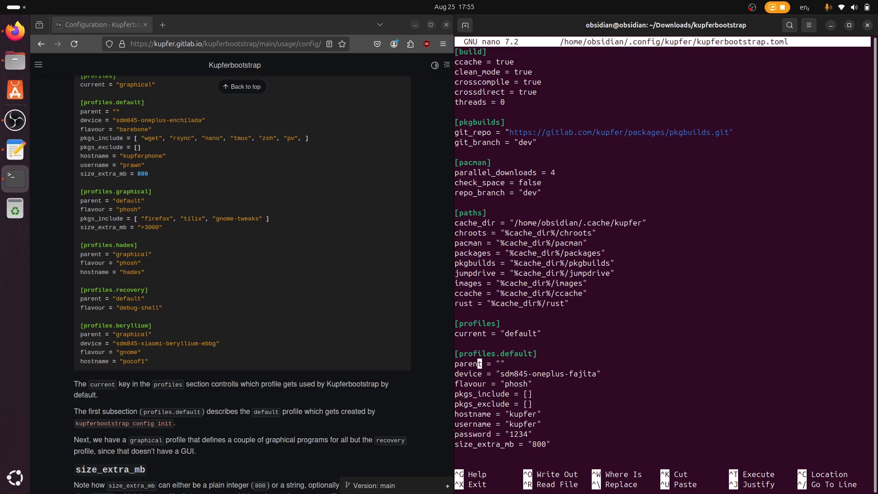
click(554, 444)
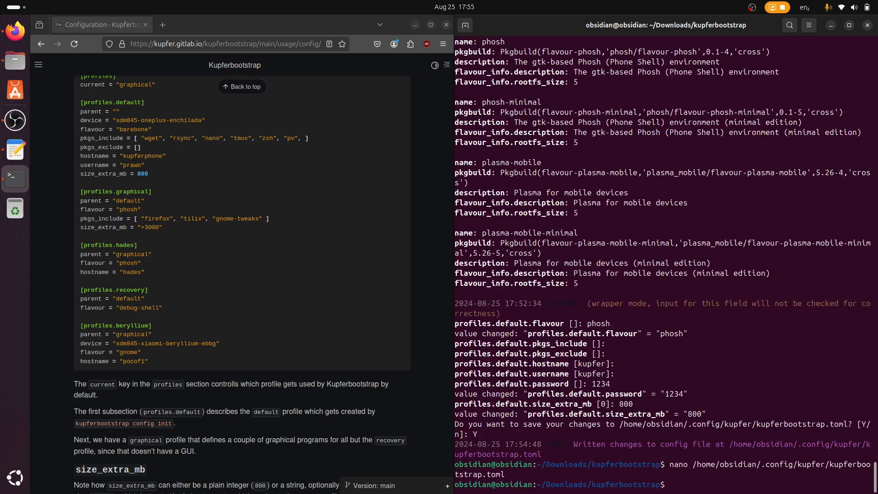
Navigate the docs sidebar to the CLI Interface page.
scroll(down, 3)
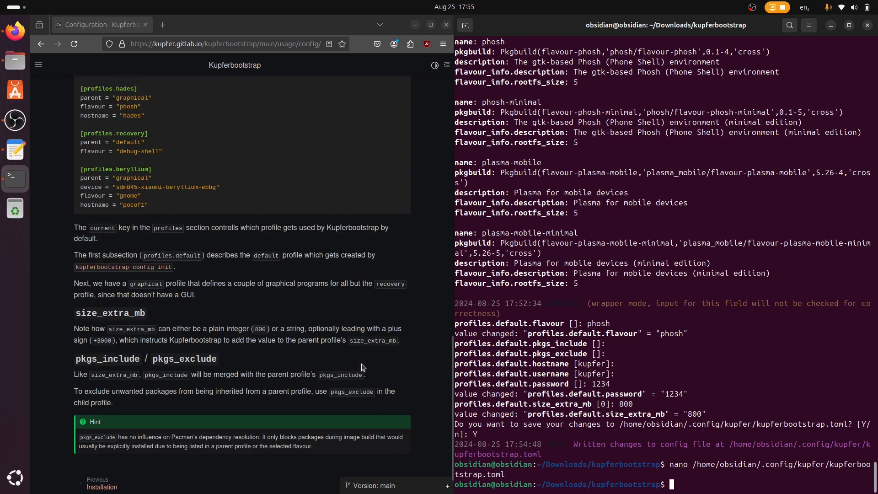
scroll(up, 3)
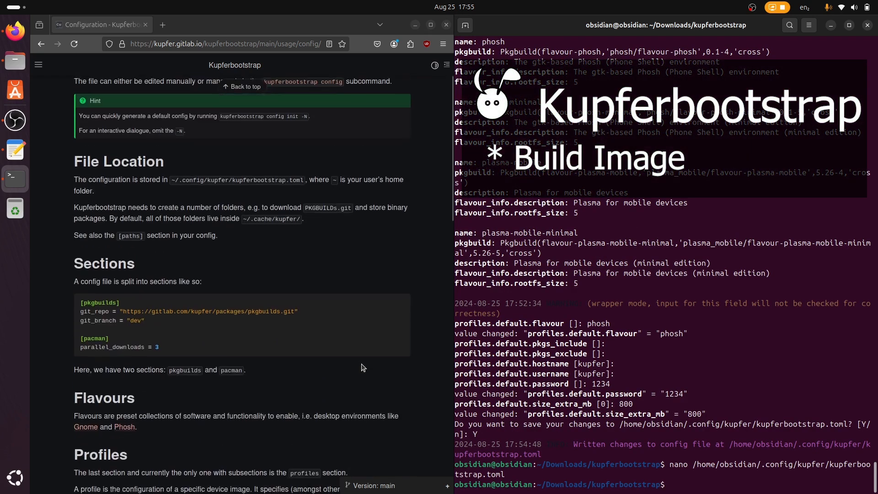
scroll(up, 3)
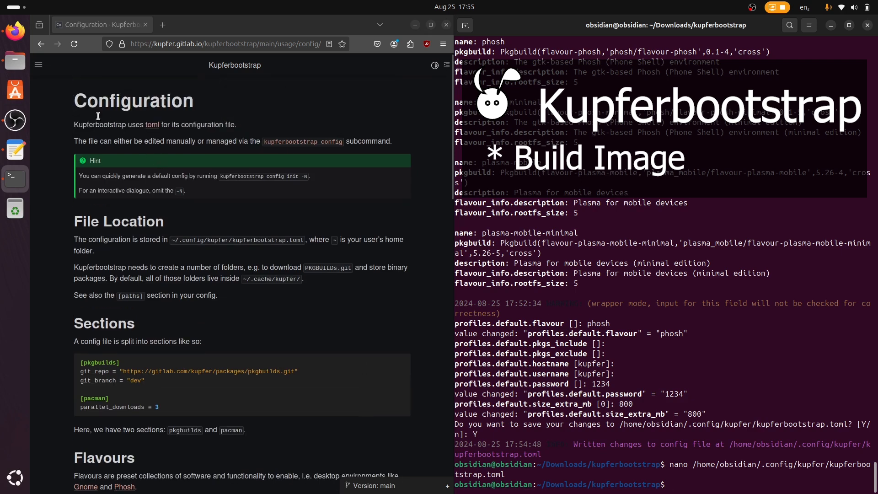
click(38, 65)
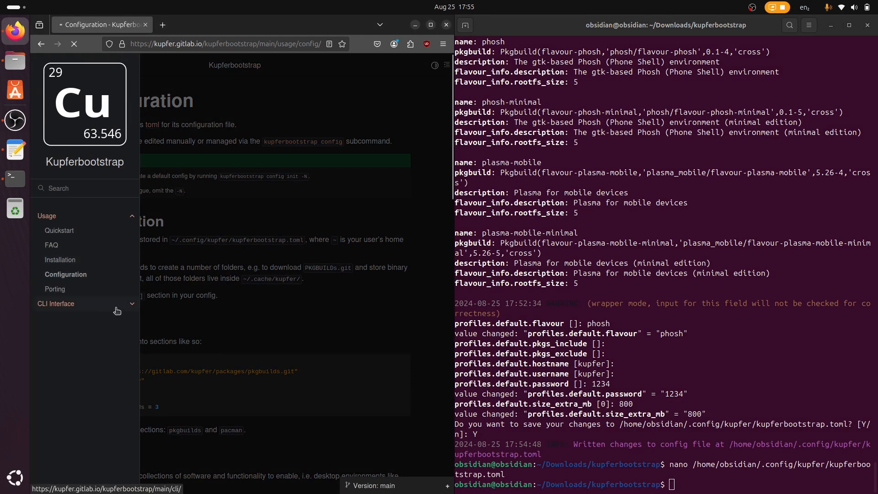
click(56, 304)
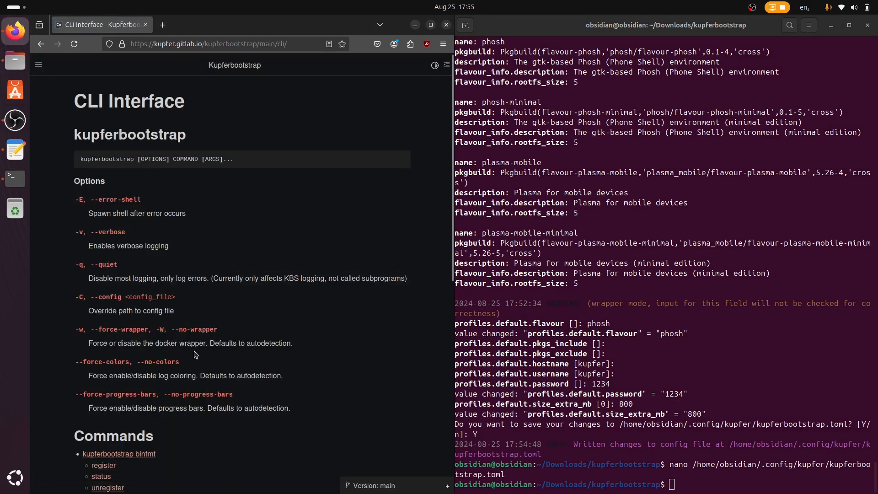
Open the kupferbootstrap image command page from the Commands list.
scroll(down, 3)
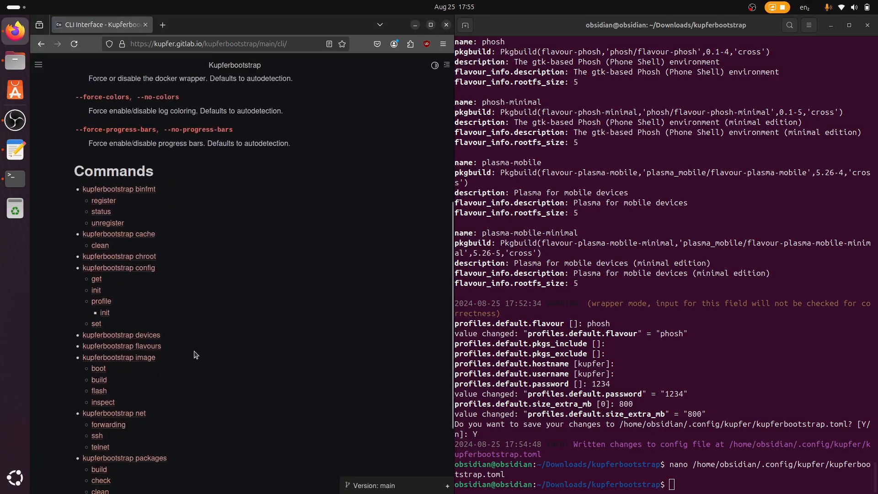
click(119, 357)
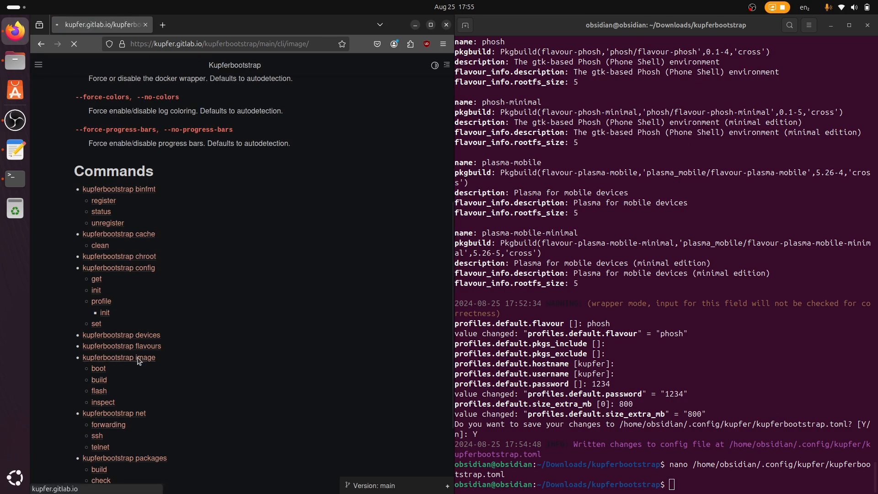
click(119, 358)
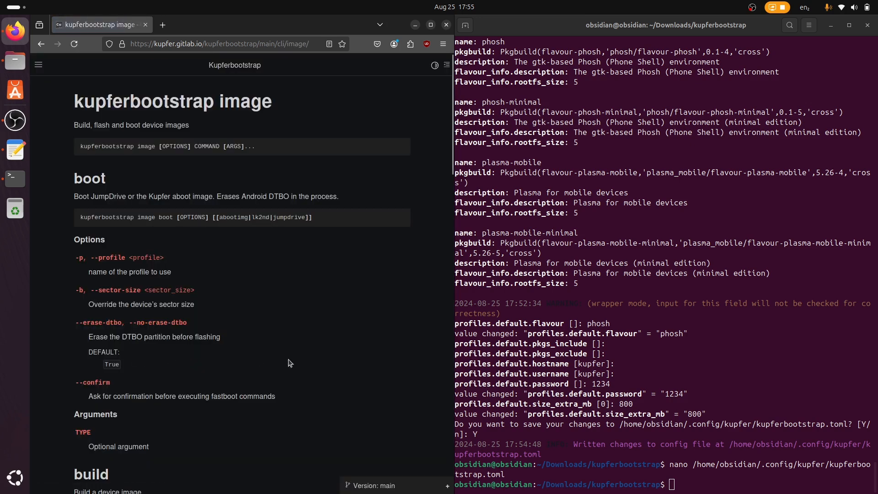
mouse_move(353, 359)
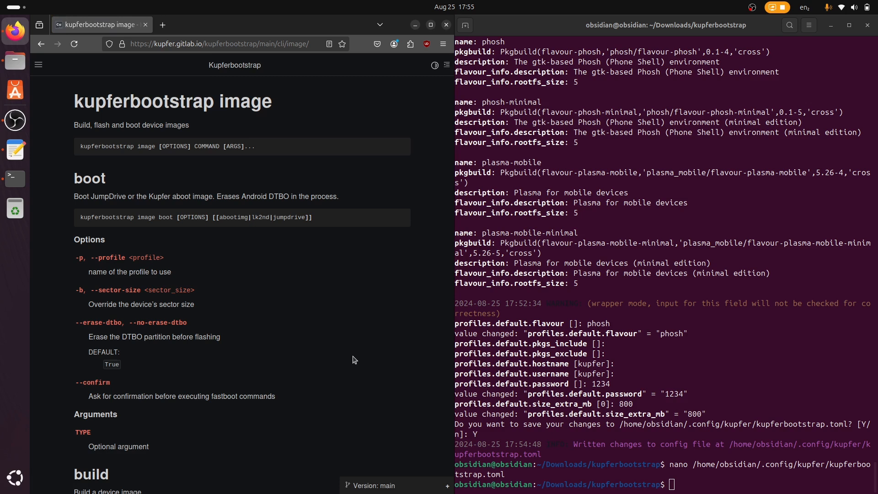
mouse_move(224, 161)
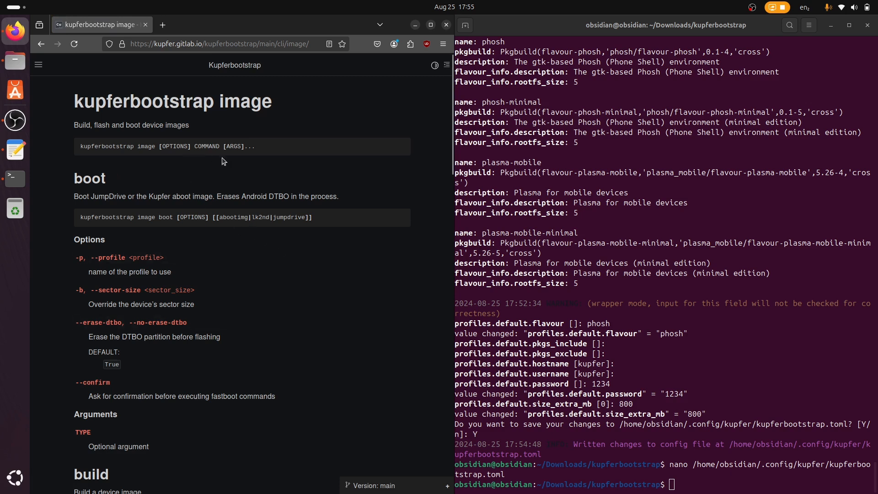
mouse_move(209, 254)
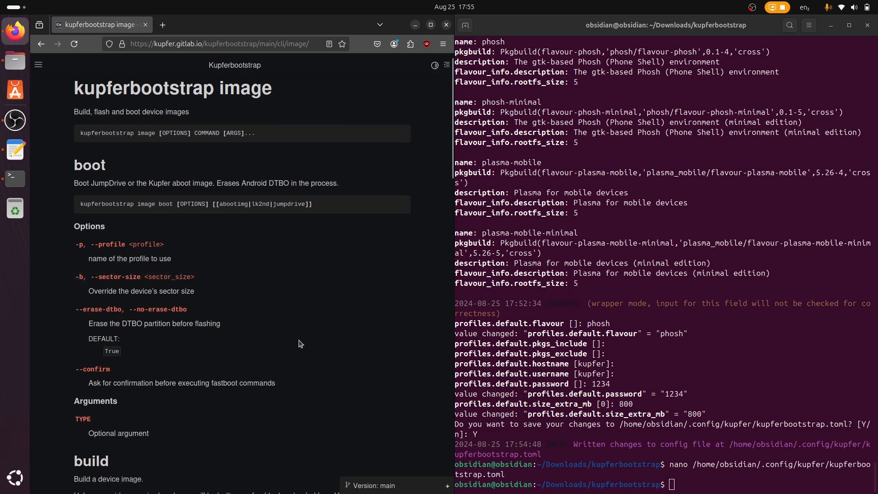
Run 'kupferbootstrap image build' for the configured fajita phosh profile.
scroll(down, 3)
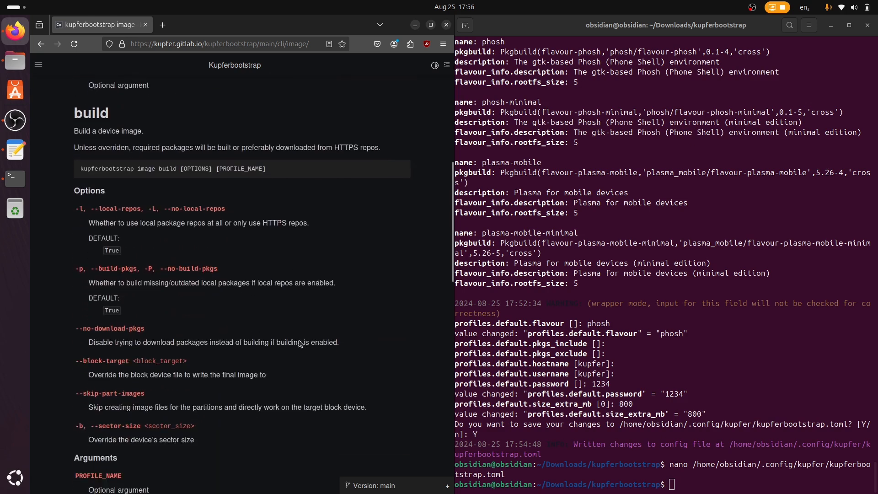
mouse_move(134, 167)
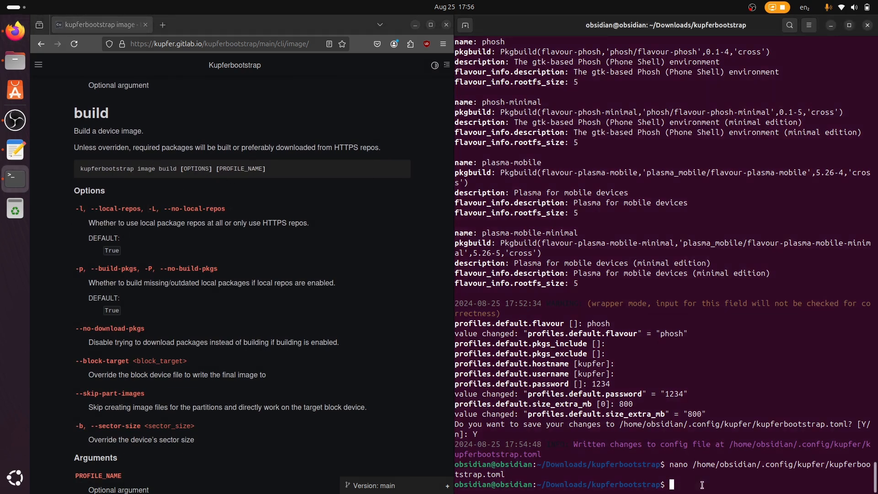
text(kupferbootstrap ima)
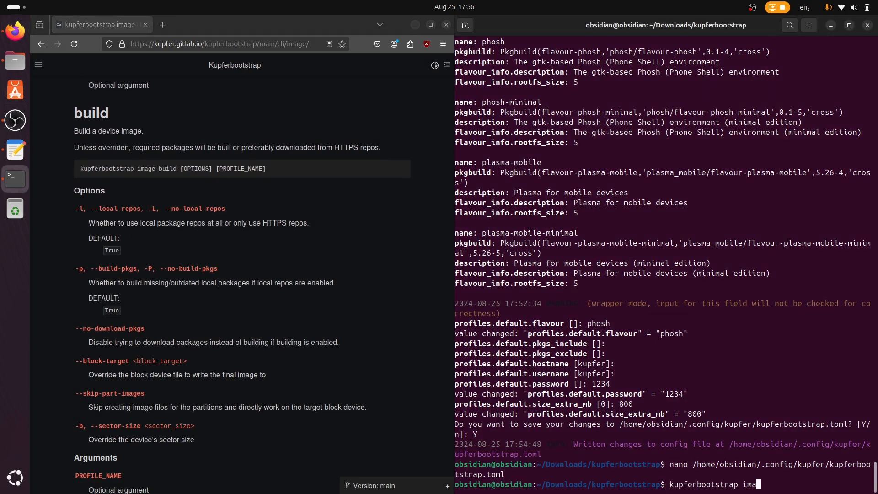
text(ge build)
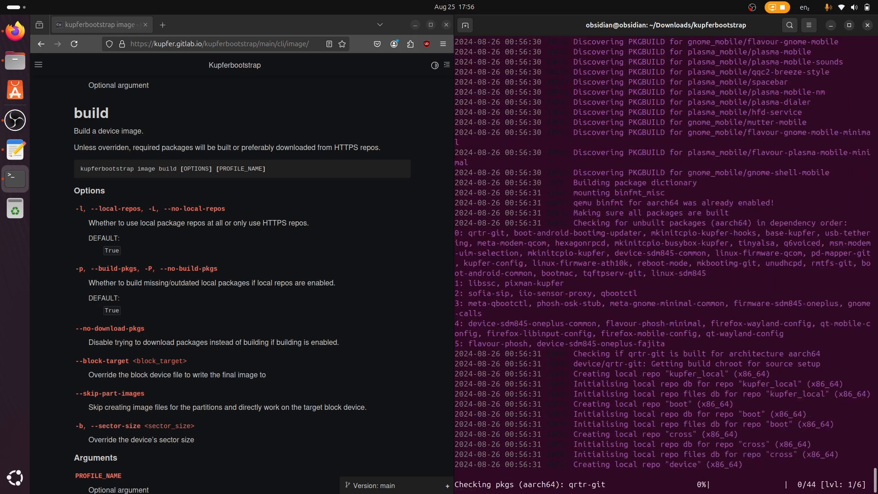
Follow the build output while pacman installs the 149 base packages.
scroll(down, 3)
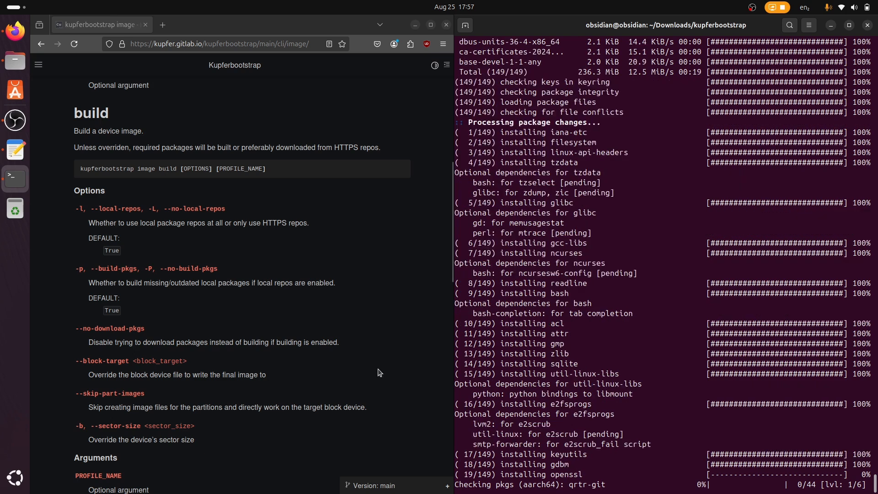
scroll(down, 3)
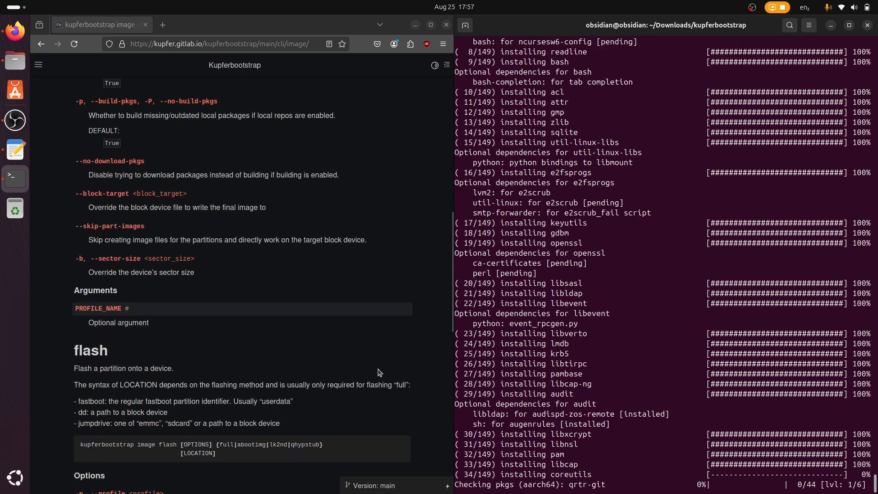
scroll(down, 3)
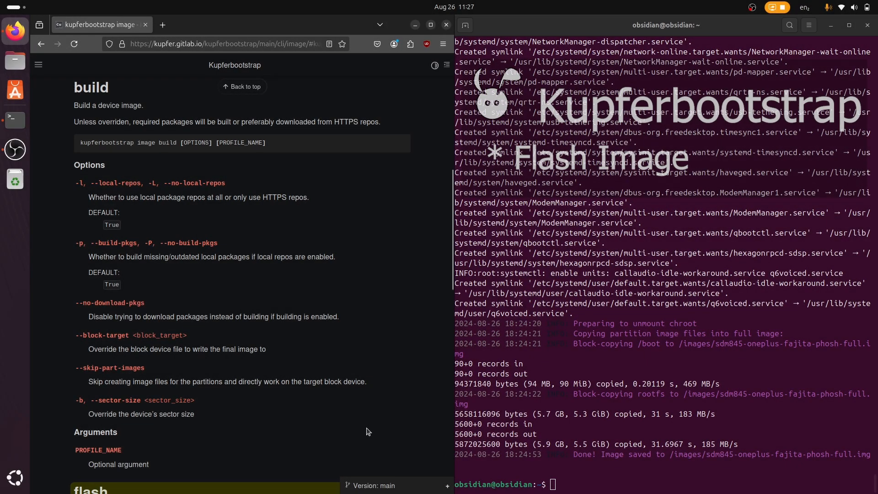
Scroll the image docs from the build section down to the flash section.
scroll(down, 3)
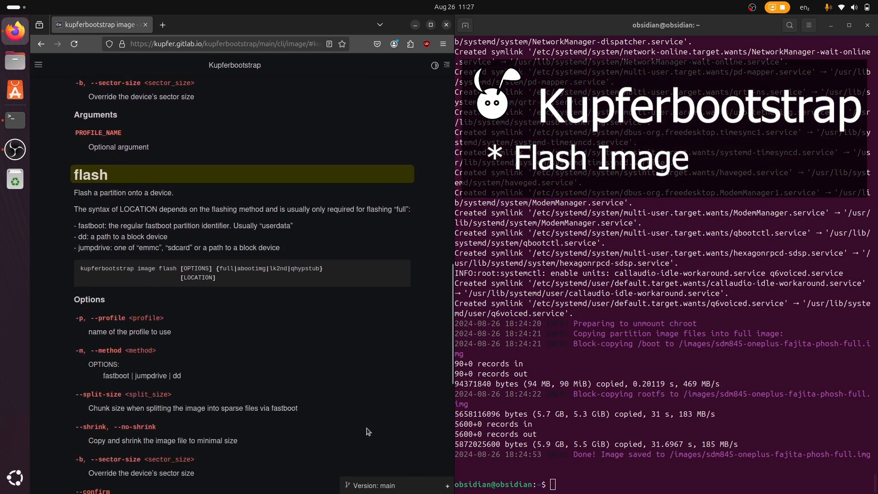
scroll(down, 3)
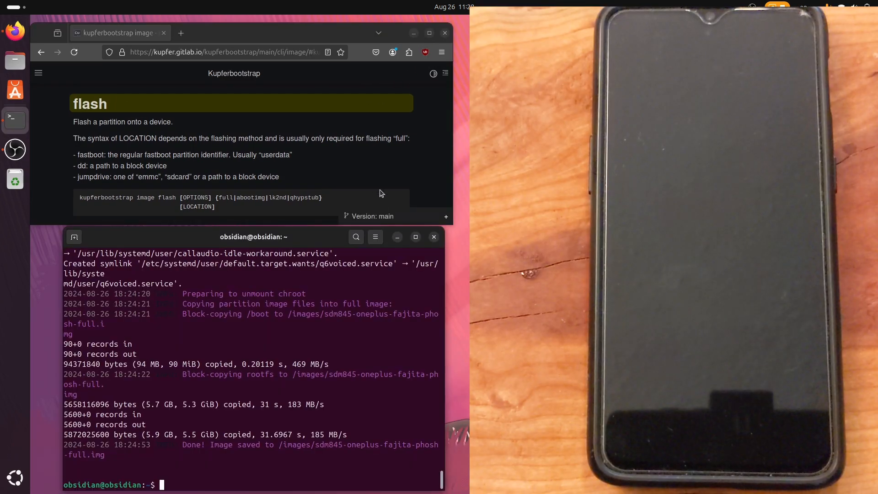
mouse_move(356, 171)
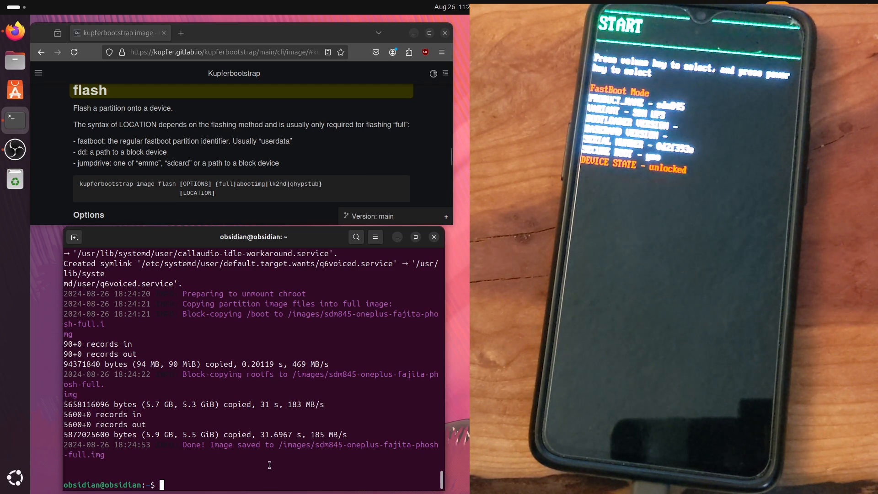
Run 'fastboot erase dtbo' to wipe the phone's dtbo partition.
text(fa)
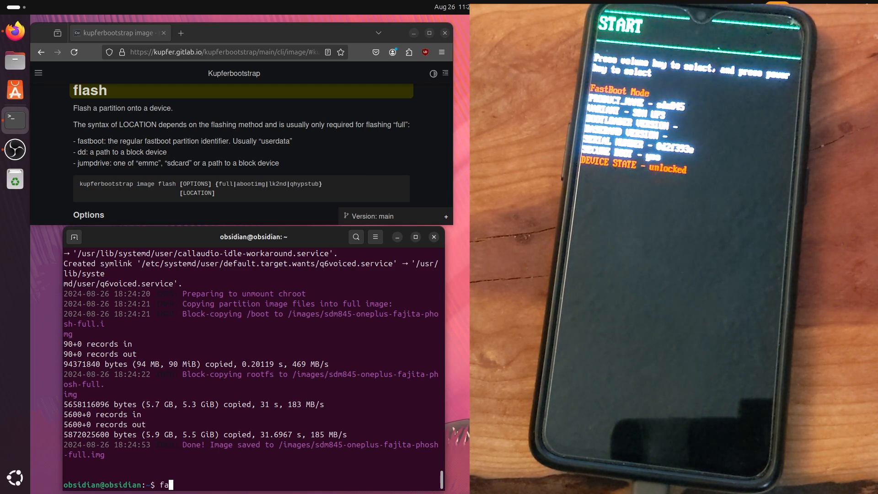
text(stboot)
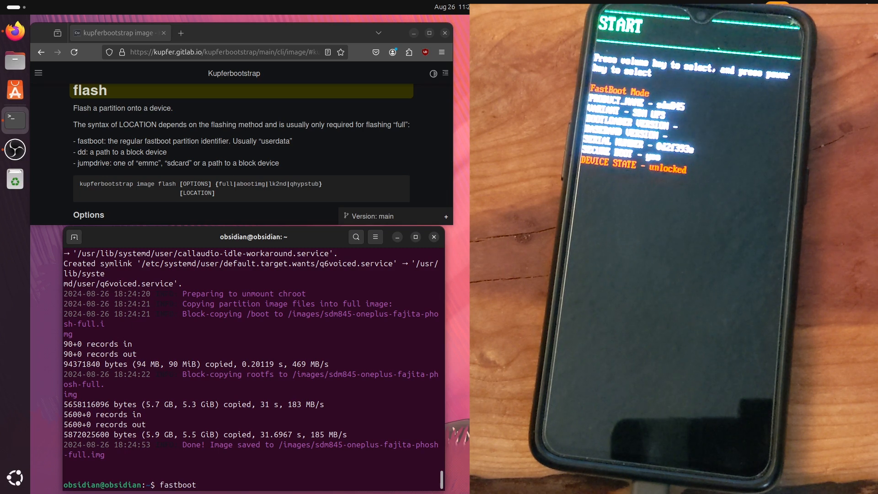
text(erase dtbo)
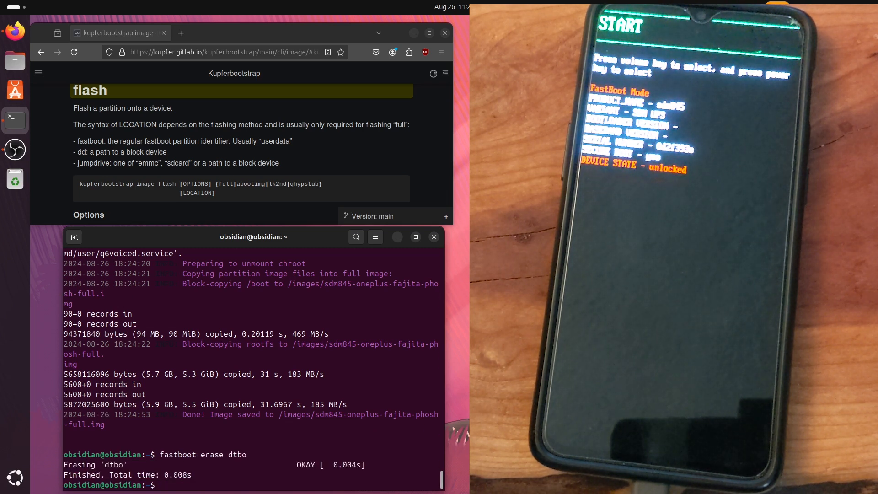
Run 'kupferbootstrap image flash abootimg' to write the boot image to boot_a.
text(fastboot)
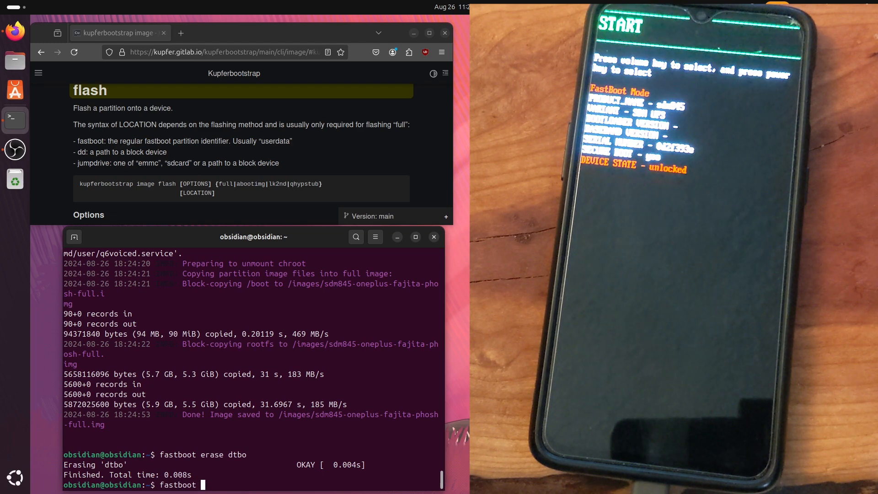
text(las)
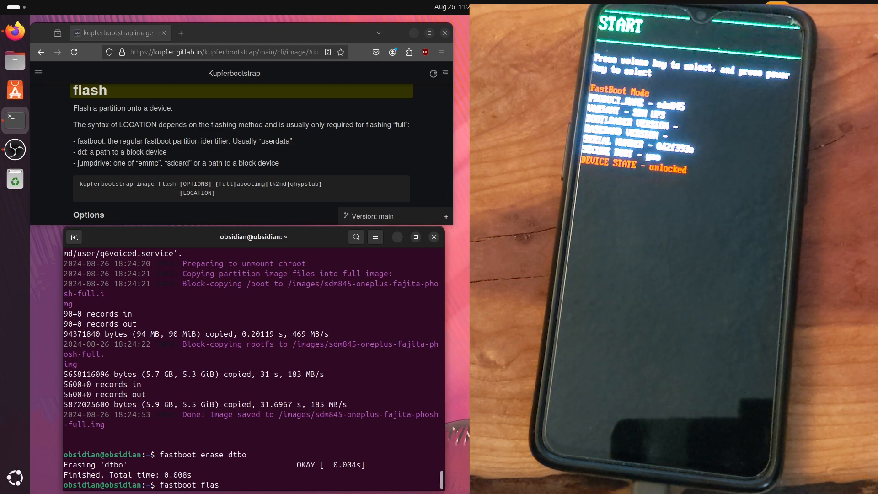
text(kupferbootstrap)
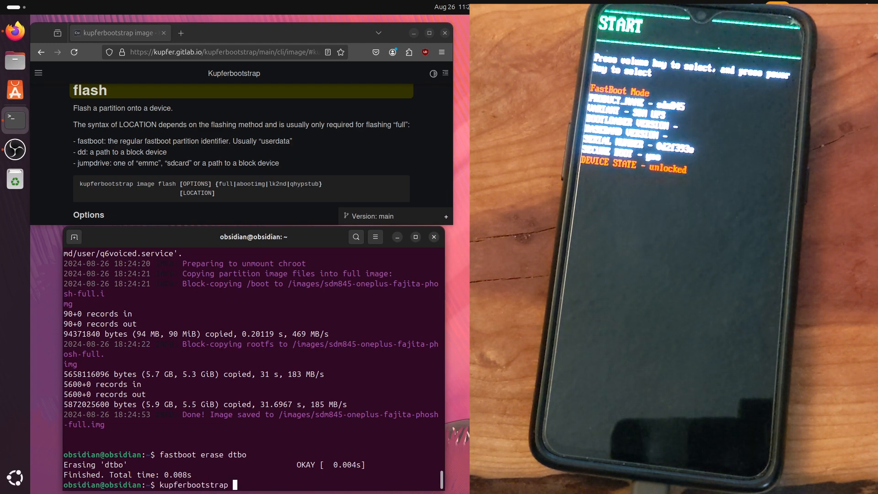
text(image flash)
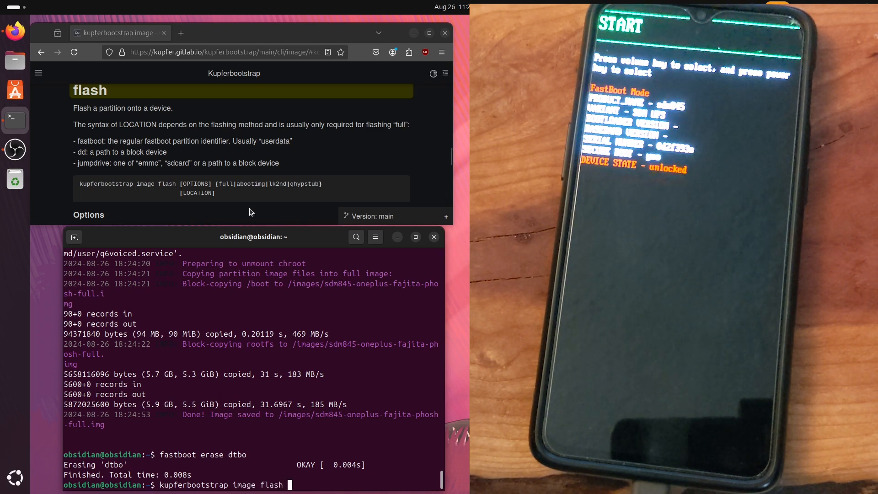
scroll(down, 3)
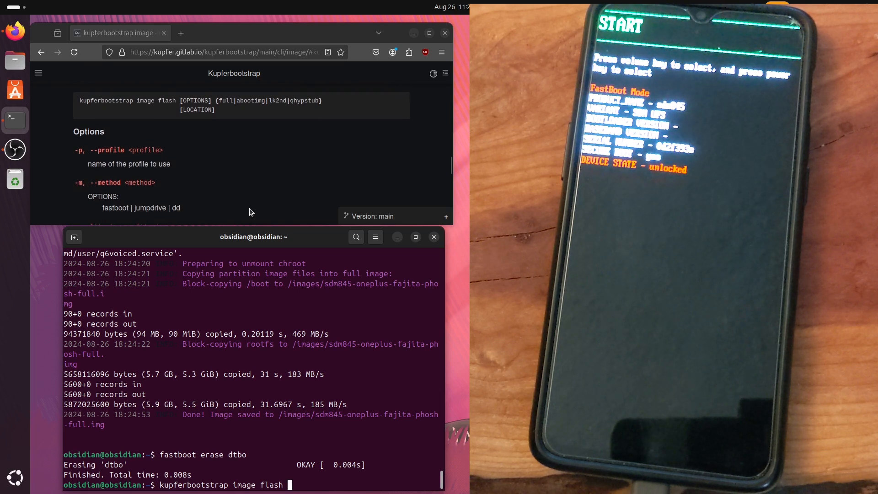
scroll(down, 3)
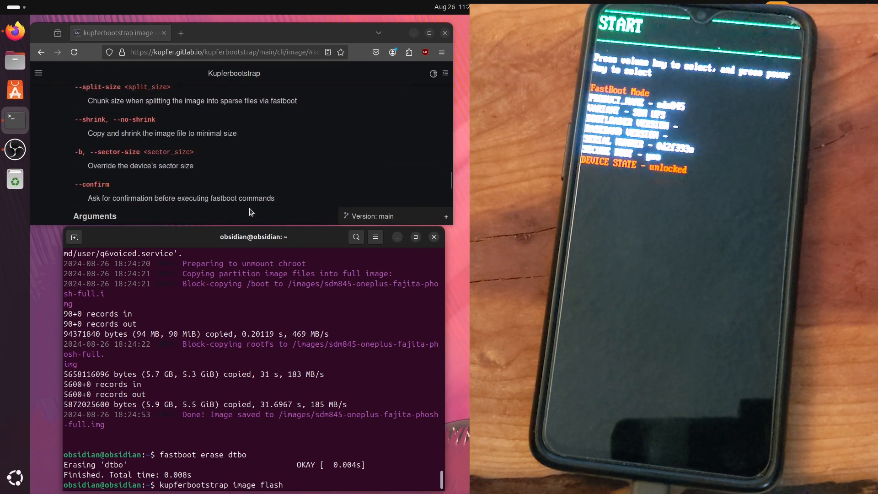
scroll(down, 3)
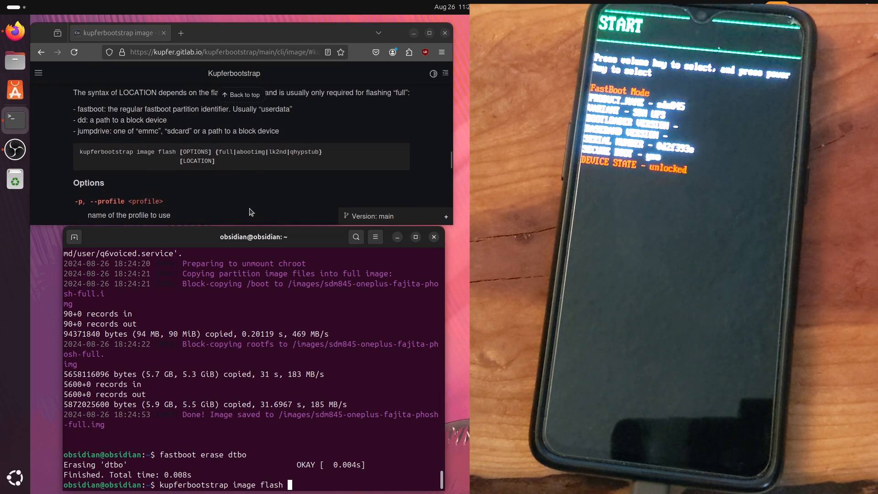
mouse_move(253, 151)
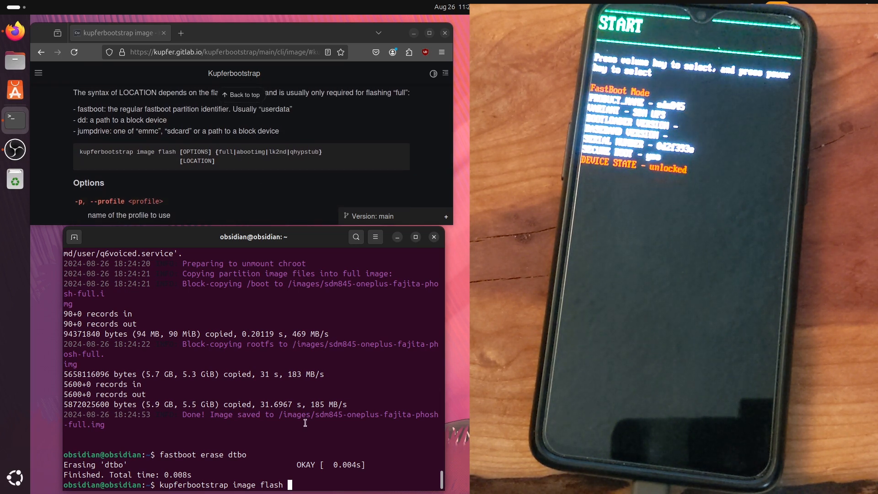
text(abootimg)
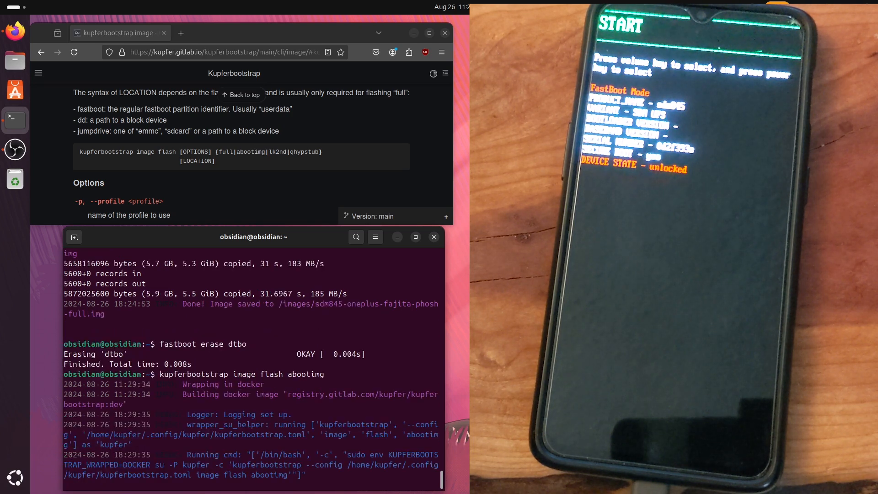
scroll(down, 3)
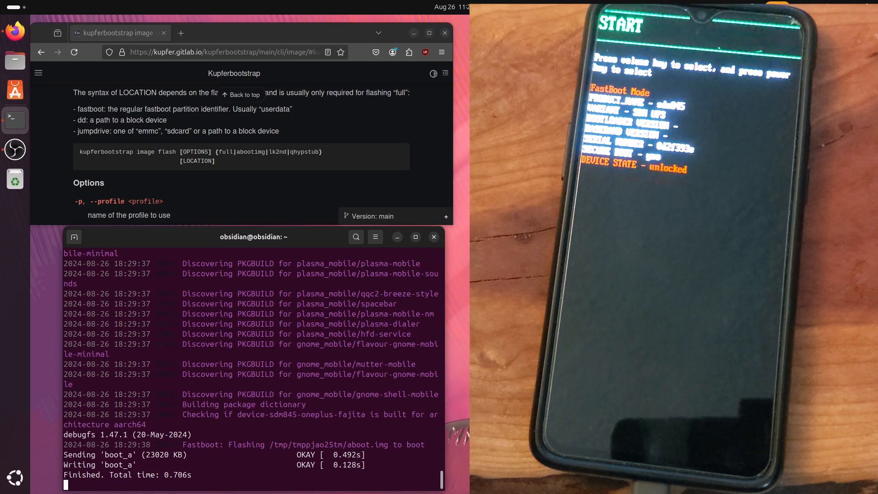
Run 'kupferbootstrap image flash full userdata' and let all 38 sparse chunks write OKAY in 166.8s.
text(kupferbootstrap)
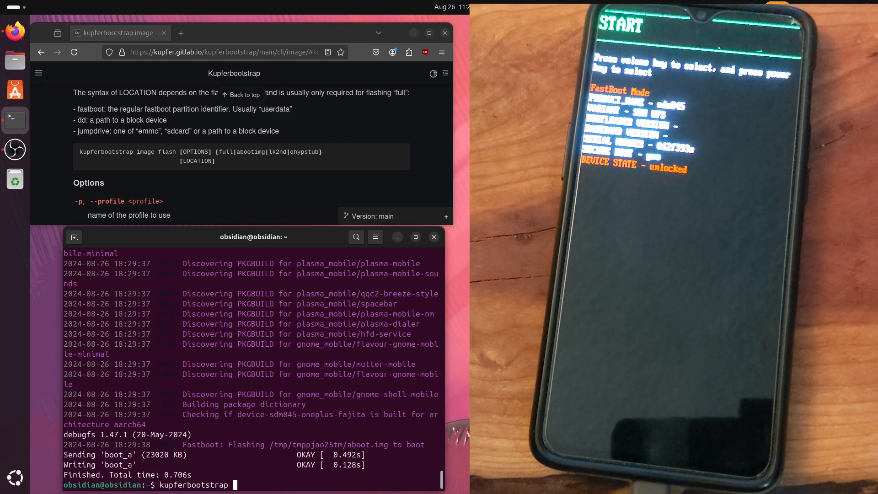
text(image flash f)
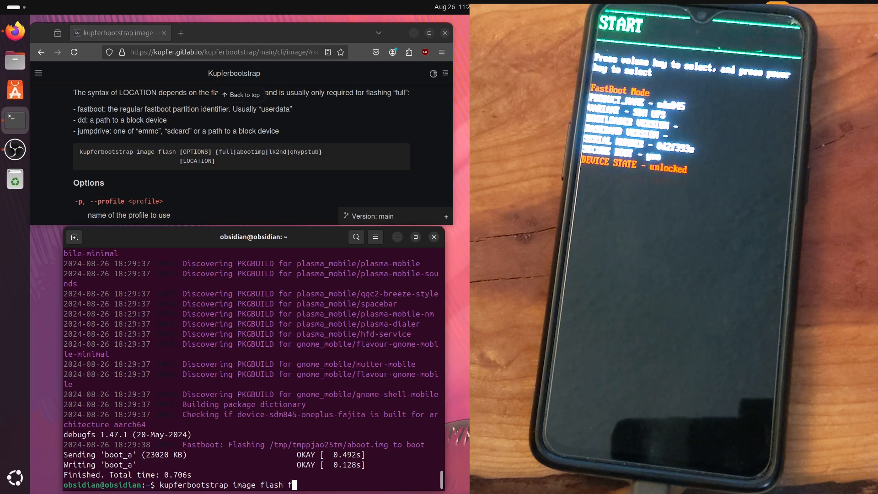
text(ull us)
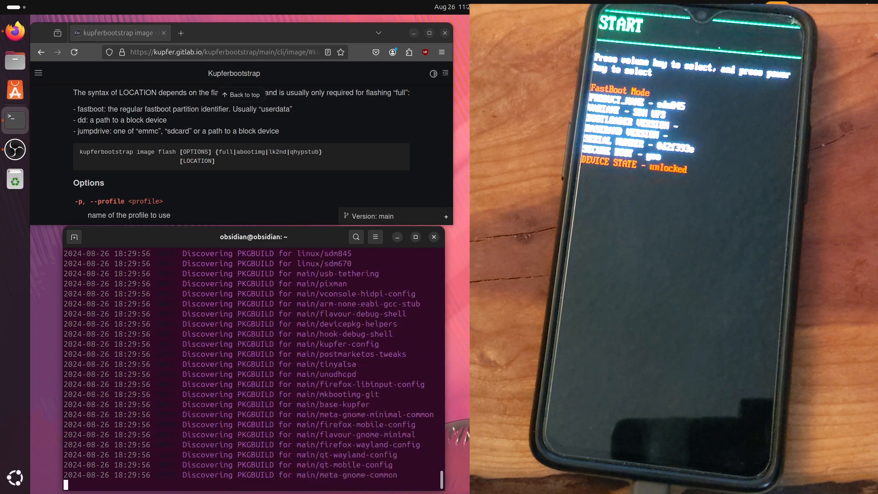
scroll(down, 3)
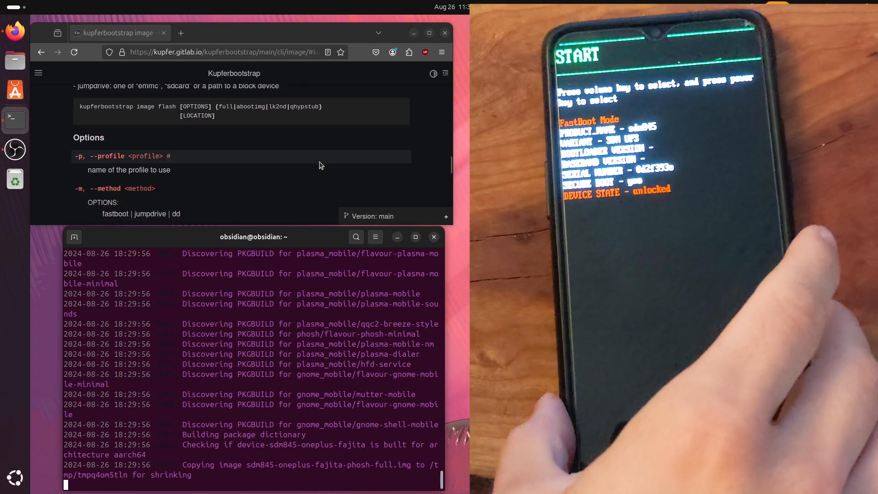
scroll(down, 3)
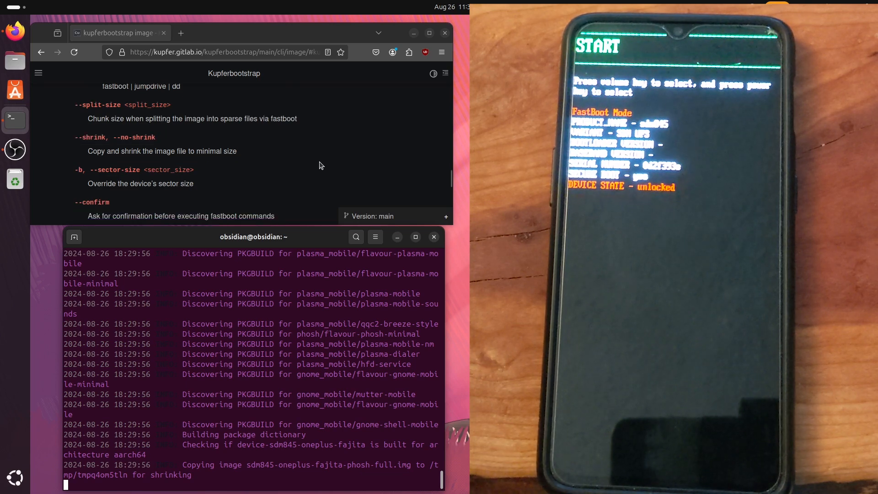
scroll(down, 3)
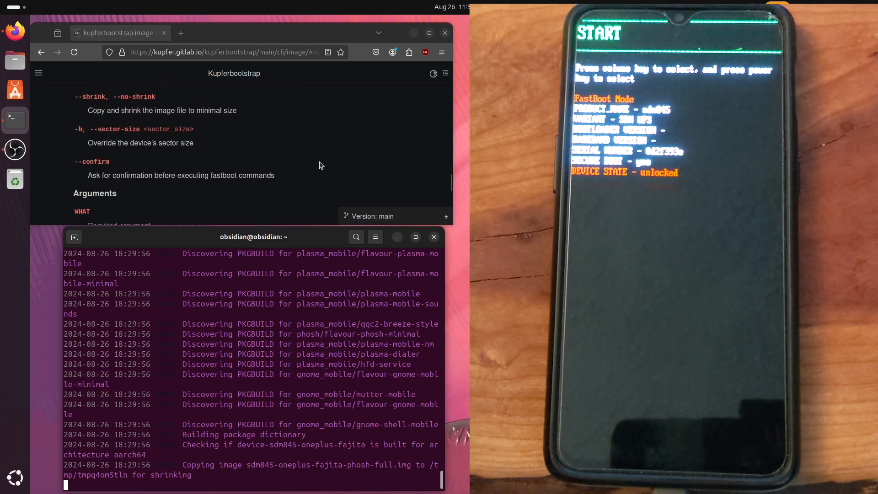
scroll(down, 3)
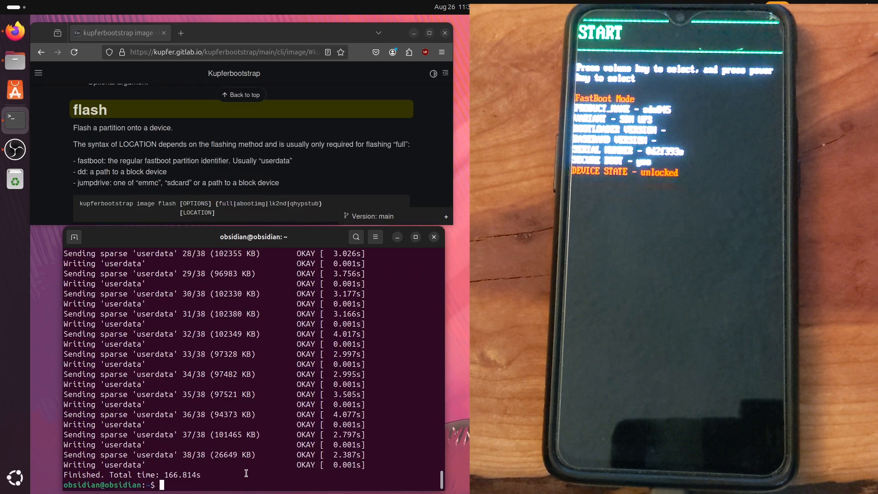
Run 'fastboot reboot' so the phone boots into the freshly flashed Phosh system.
text(fast)
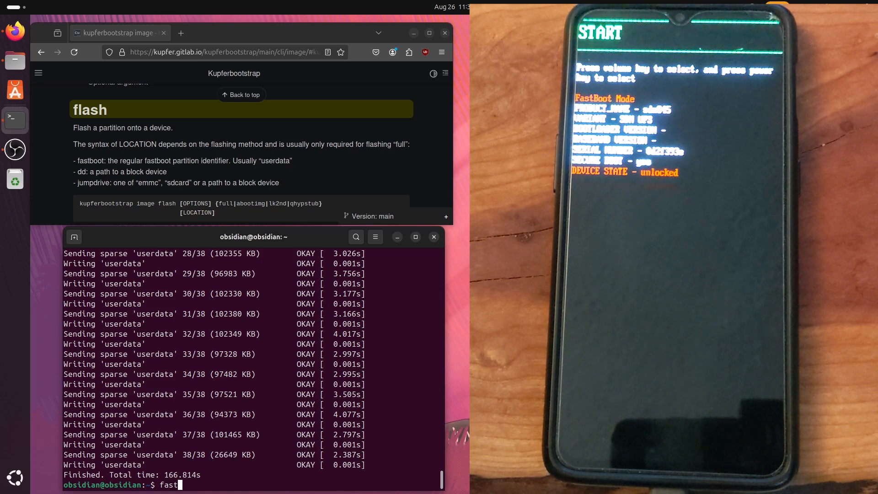
text(boot)
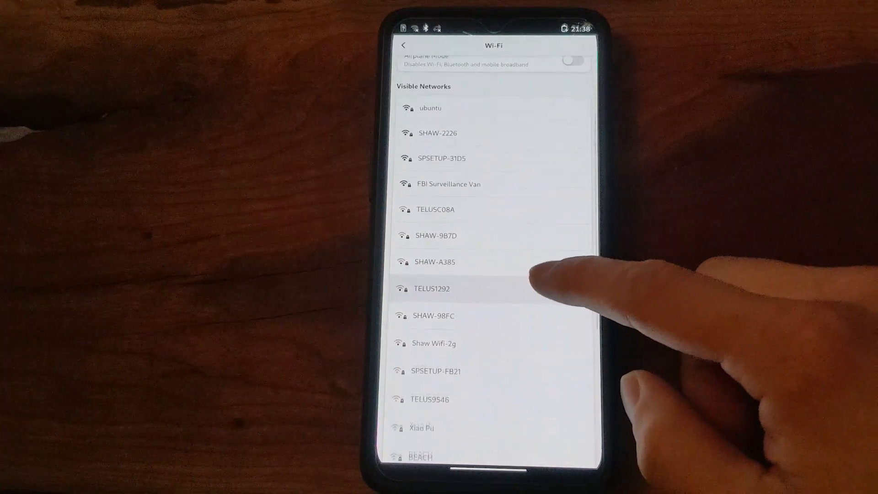
Browse into the System section of Phosh Settings.
scroll(down, 3)
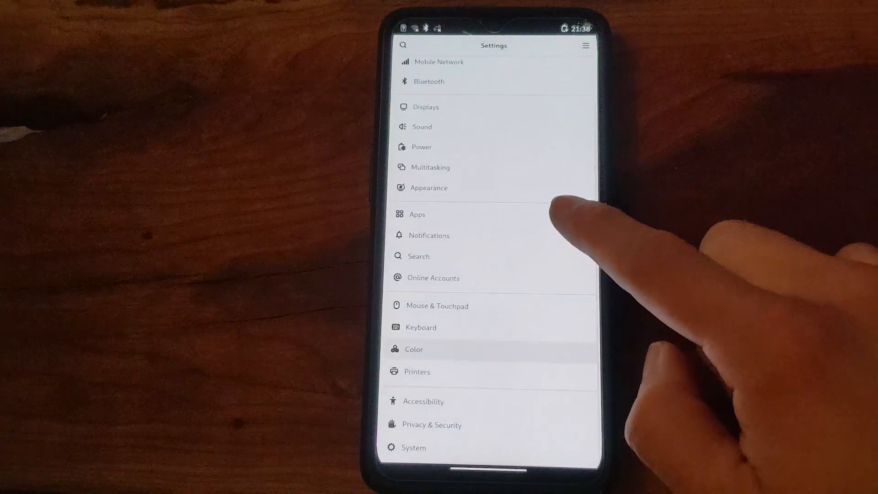
click(413, 447)
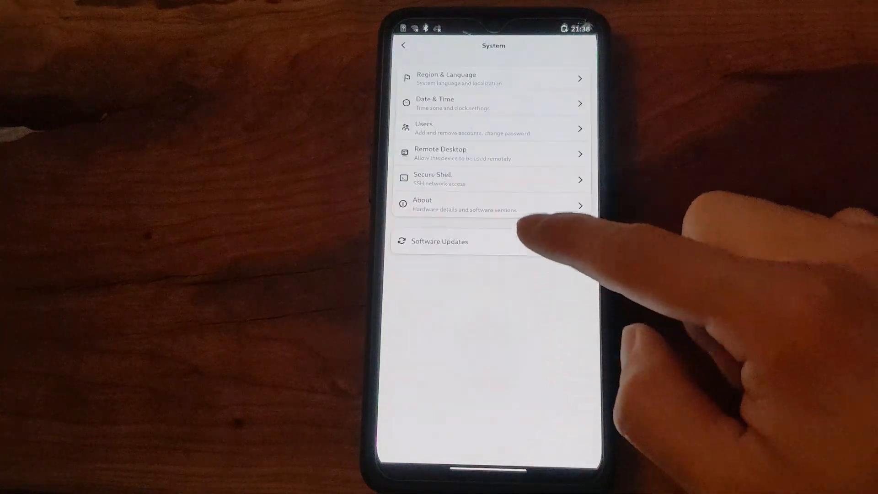
click(463, 204)
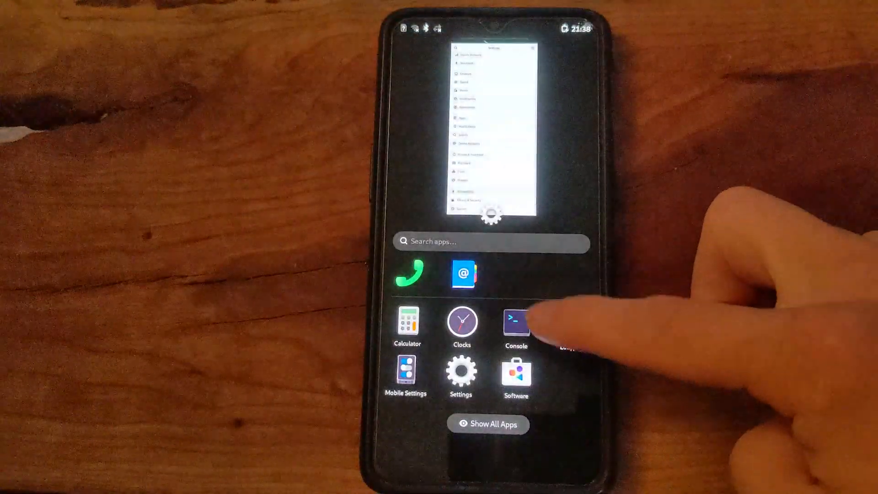
Launch the Console app, run exit, and land back on the Settings overview.
click(516, 322)
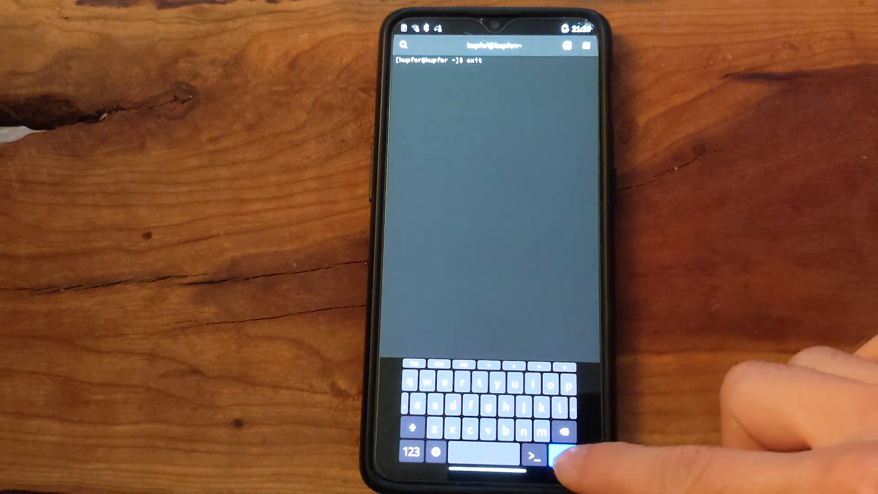
click(552, 454)
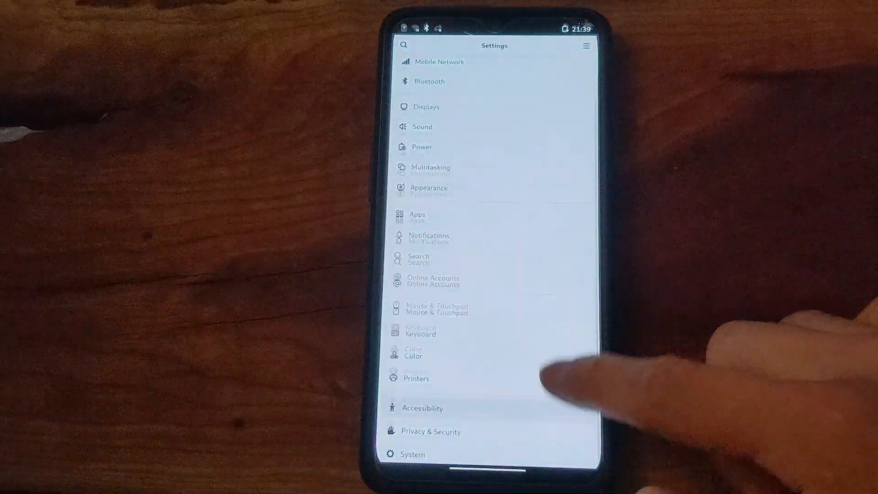